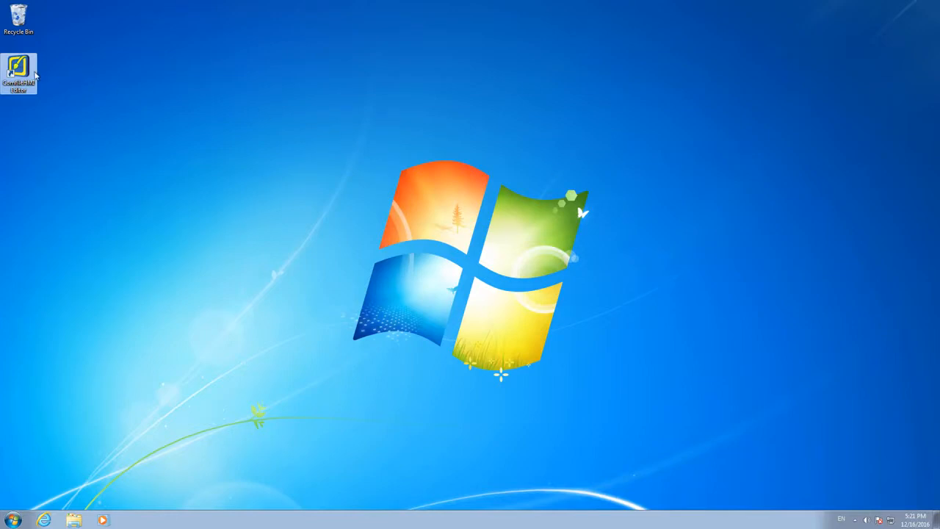
- Start a new project whose location is a newly created 'Demo' folder on the desktop
{"action": "double_click", "coordinate": [17, 66]}
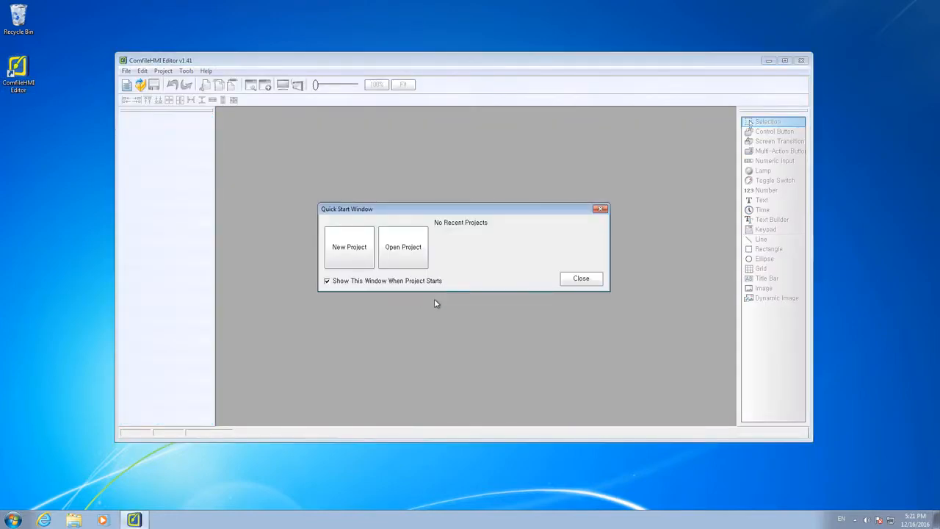
{"action": "left_click", "coordinate": [349, 246]}
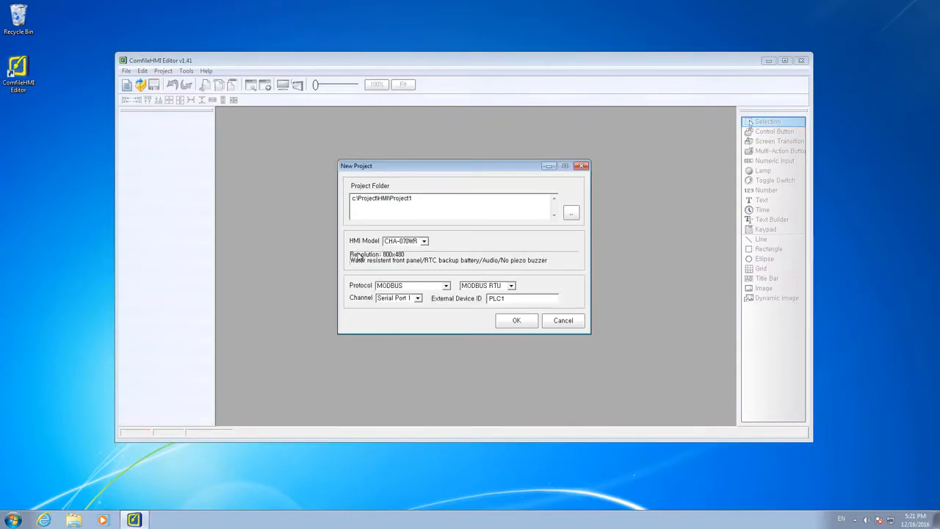
{"action": "left_click", "coordinate": [452, 198]}
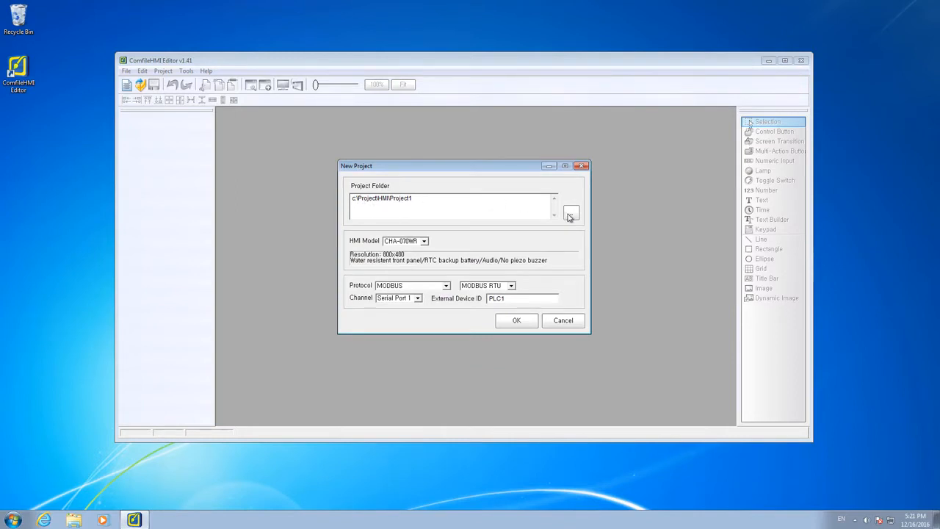
{"action": "left_click", "coordinate": [570, 215]}
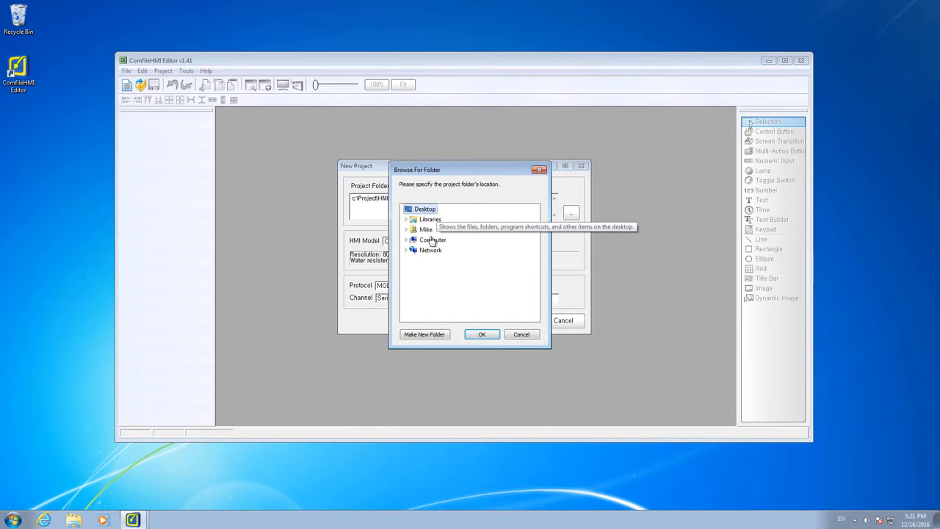
{"action": "left_click", "coordinate": [424, 335]}
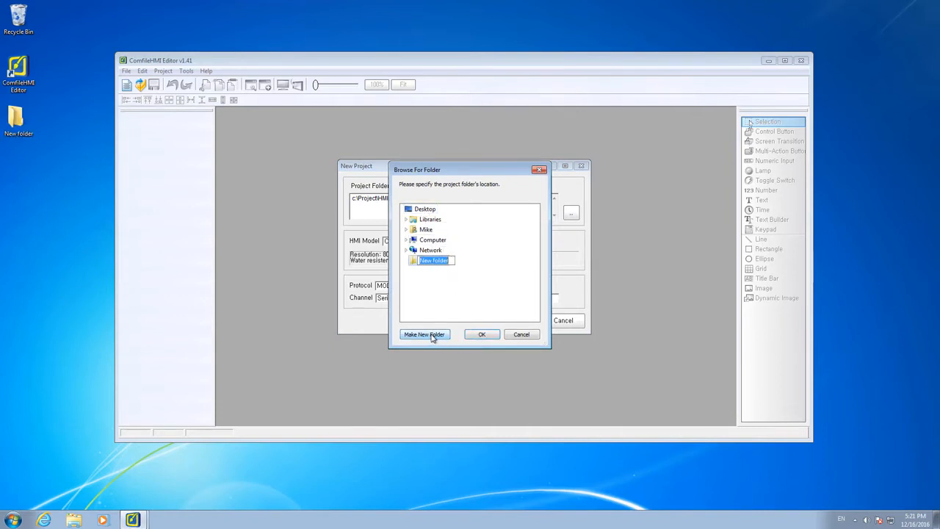
{"action": "type", "text": "Demo"}
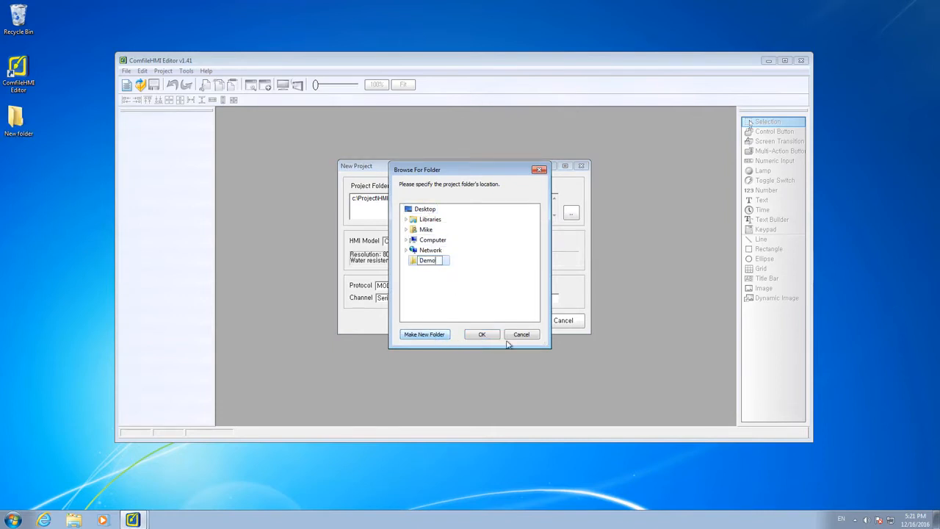
{"action": "left_click", "coordinate": [482, 335]}
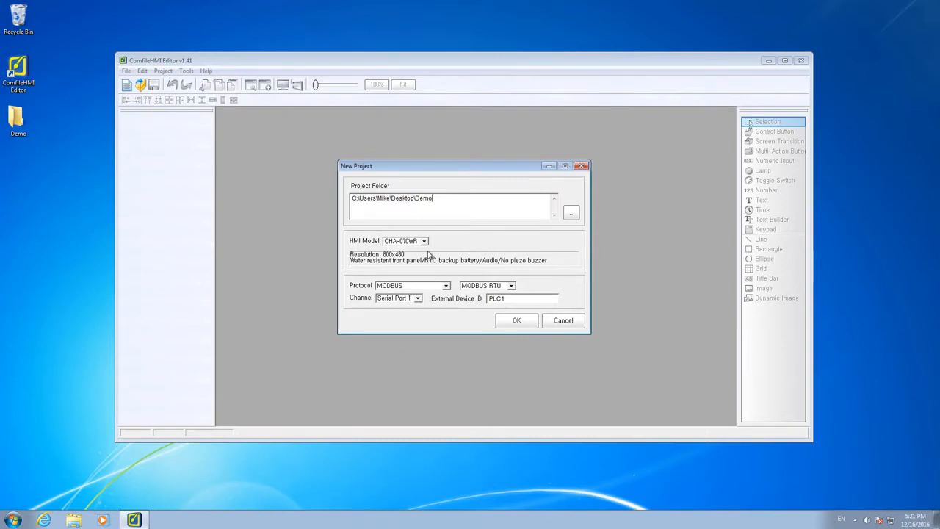
- Pick the panel model, the MODBUS RTU protocol variant and a new external device ID, then create the project
{"action": "left_click", "coordinate": [423, 241]}
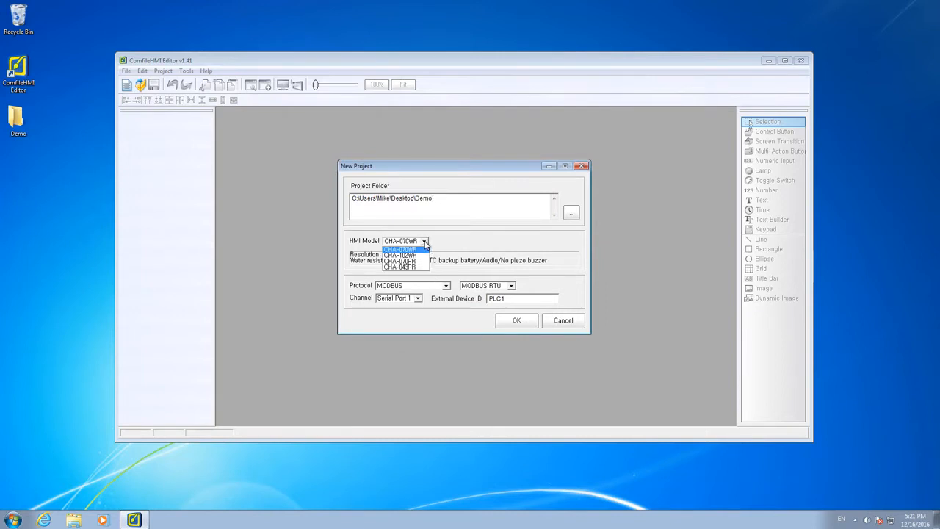
{"action": "left_click", "coordinate": [401, 250]}
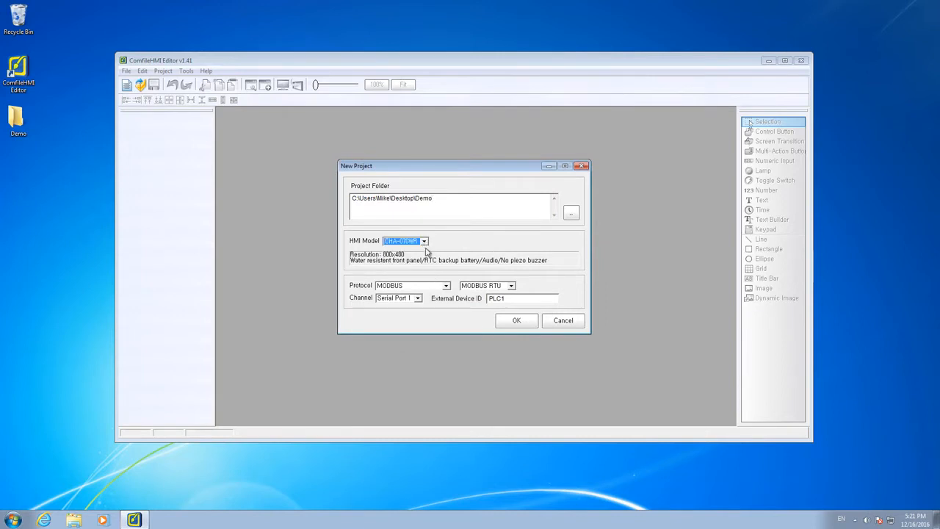
{"action": "left_click", "coordinate": [446, 285]}
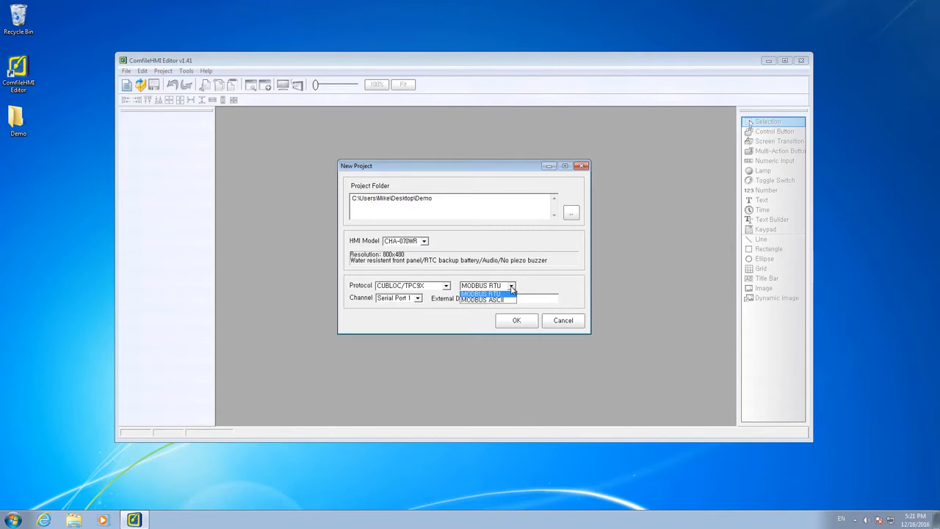
{"action": "left_click", "coordinate": [484, 294]}
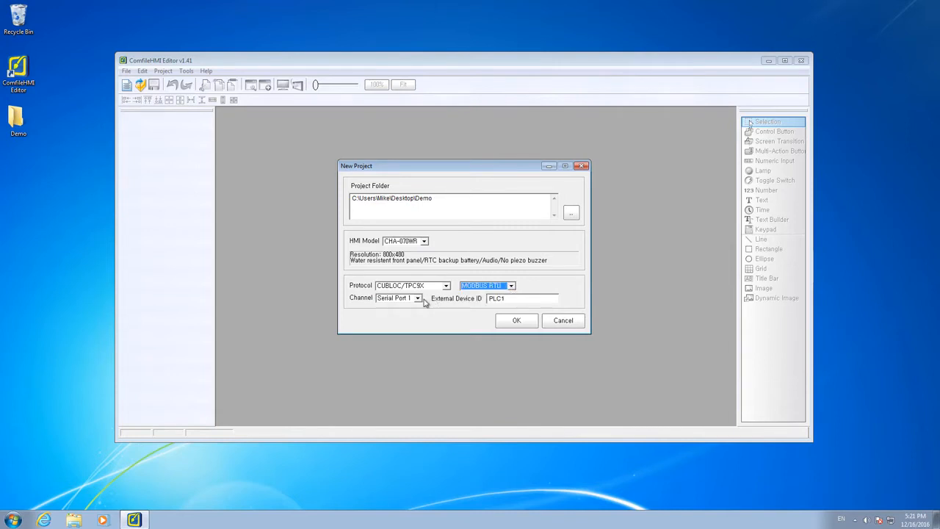
{"action": "left_click", "coordinate": [417, 298]}
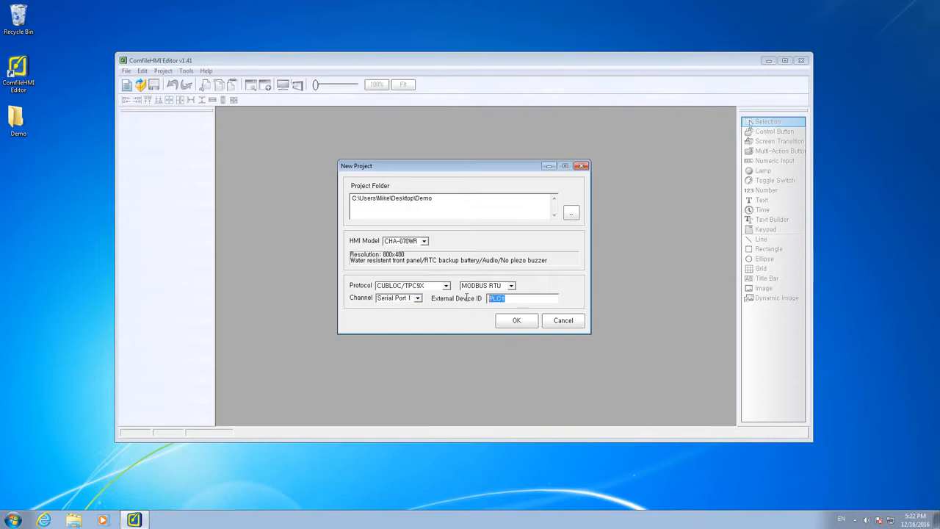
{"action": "type", "text": "MSB612RA"}
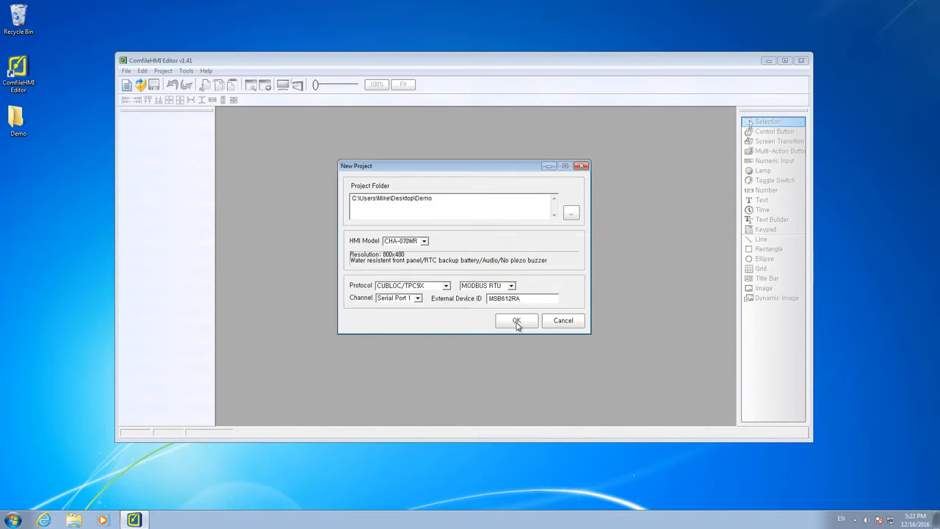
{"action": "left_click", "coordinate": [517, 320]}
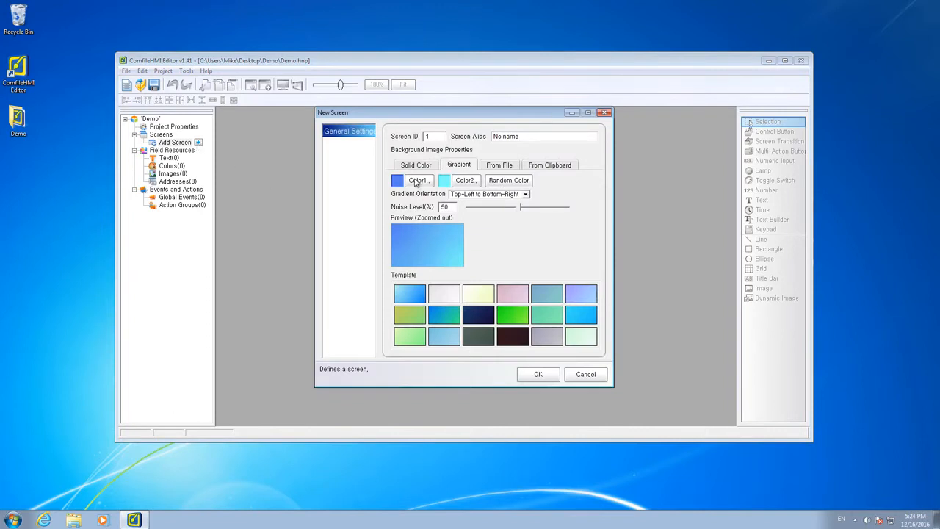
- Set Color1 of the screen gradient to a dark grey and create Screen 1
{"action": "left_click", "coordinate": [417, 179]}
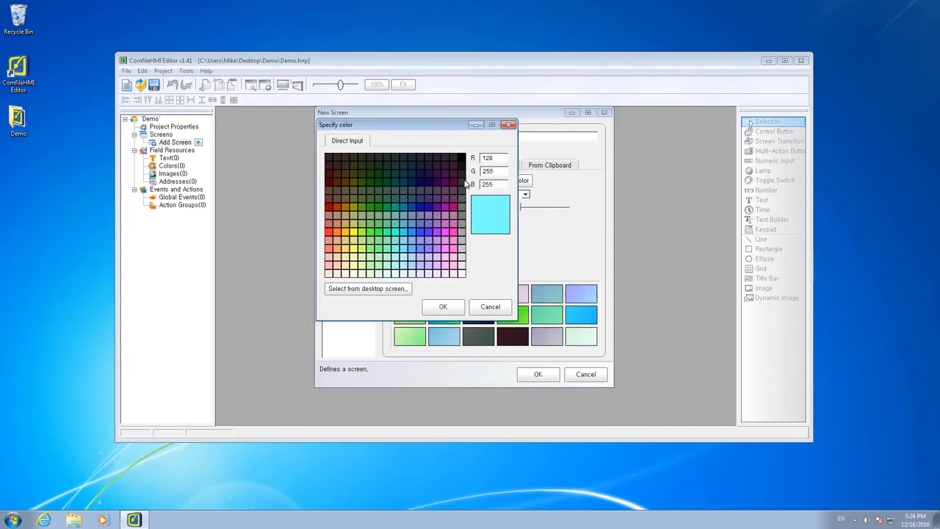
{"action": "mouse_move", "coordinate": [463, 208]}
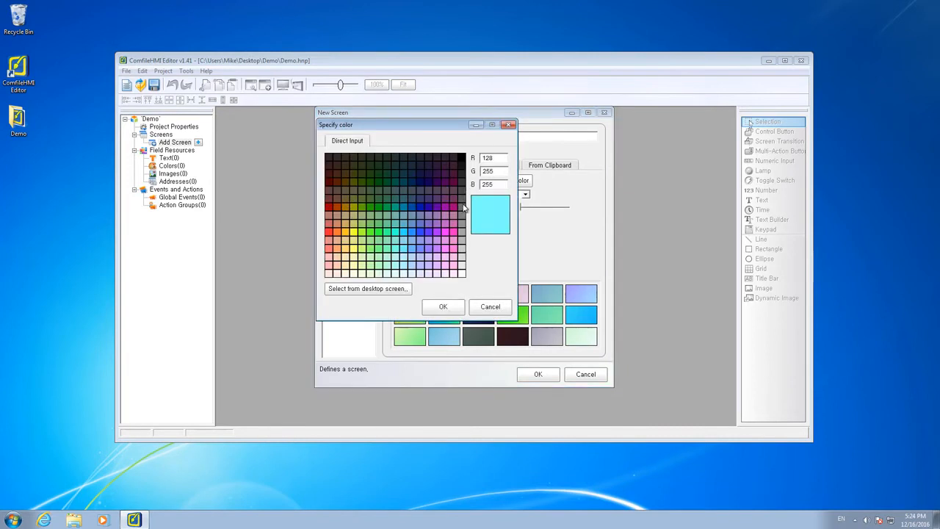
{"action": "left_click", "coordinate": [444, 307]}
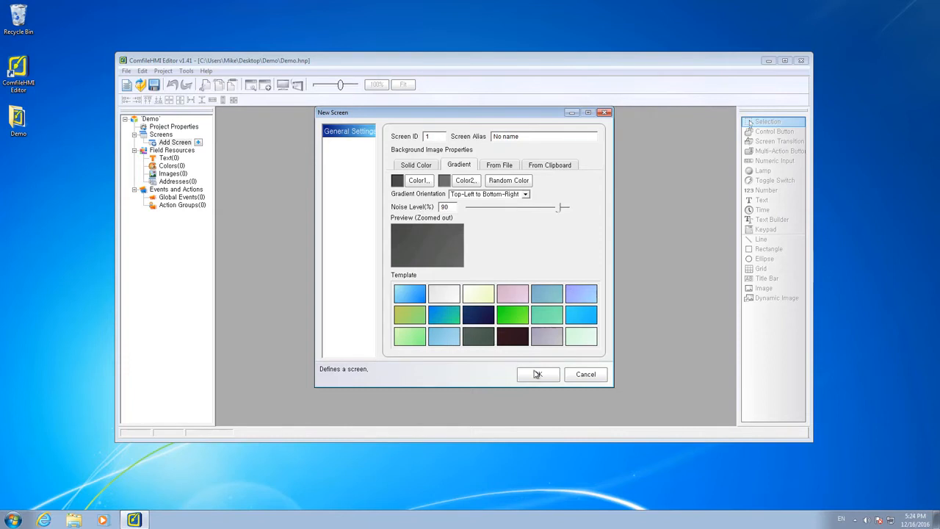
{"action": "left_click", "coordinate": [537, 374]}
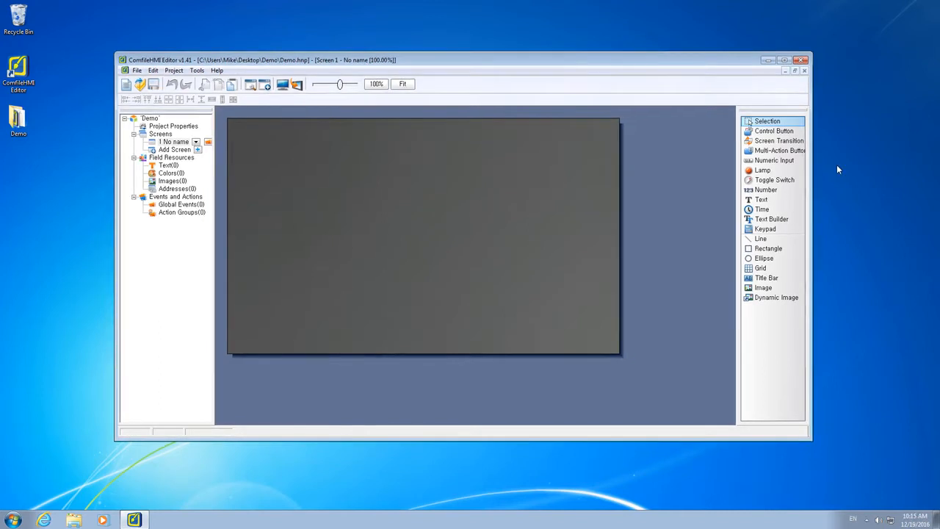
{"action": "mouse_move", "coordinate": [761, 207]}
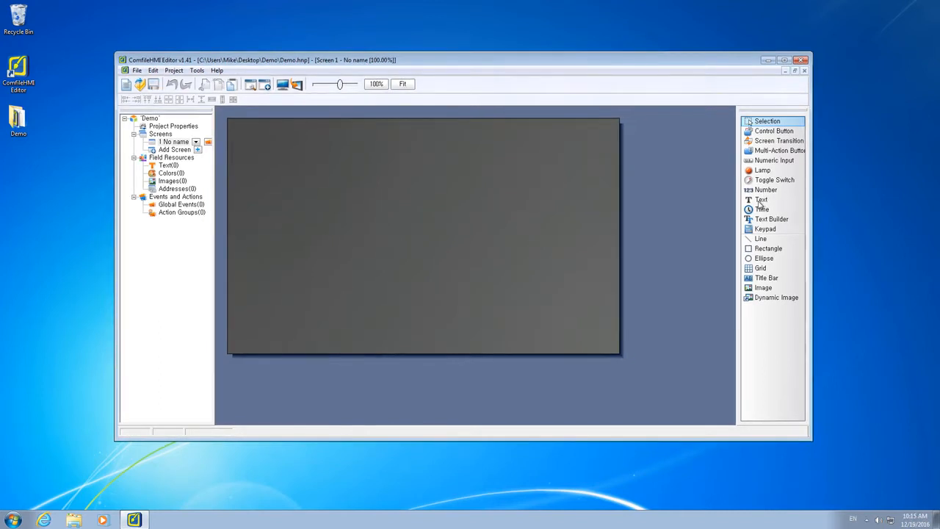
- Place a size-14 'MSB OUTPUTS' title text across the top centre of Screen 1
{"action": "left_click", "coordinate": [761, 200]}
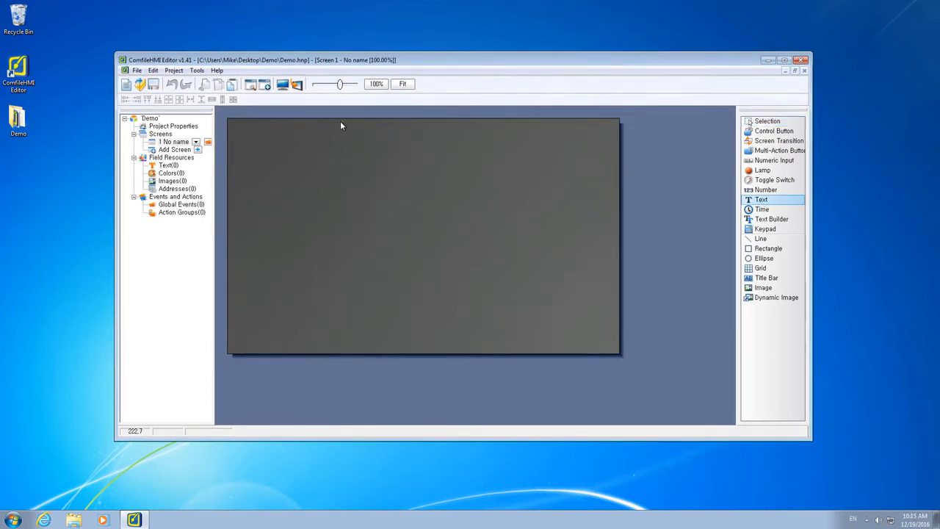
{"action": "left_click_drag", "start_coordinate": [341, 117], "coordinate": [493, 147]}
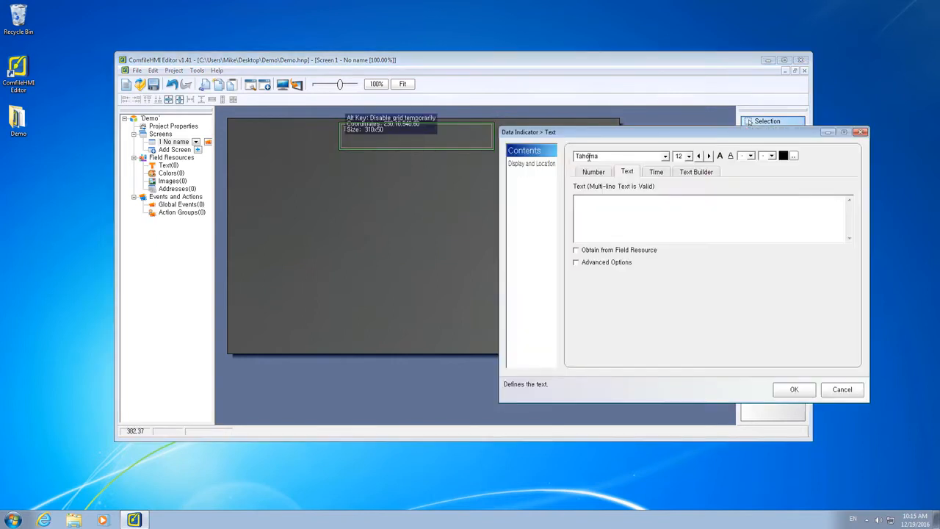
{"action": "left_click", "coordinate": [690, 155]}
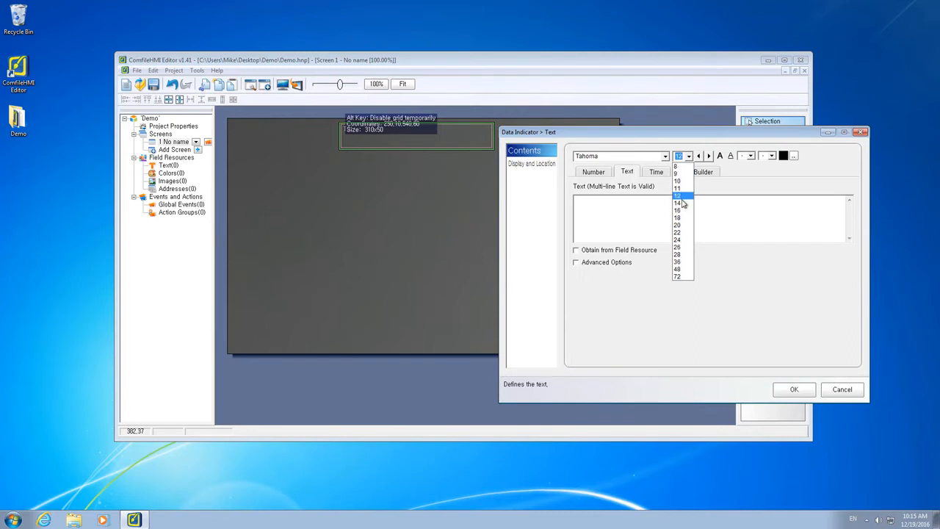
{"action": "left_click", "coordinate": [795, 155]}
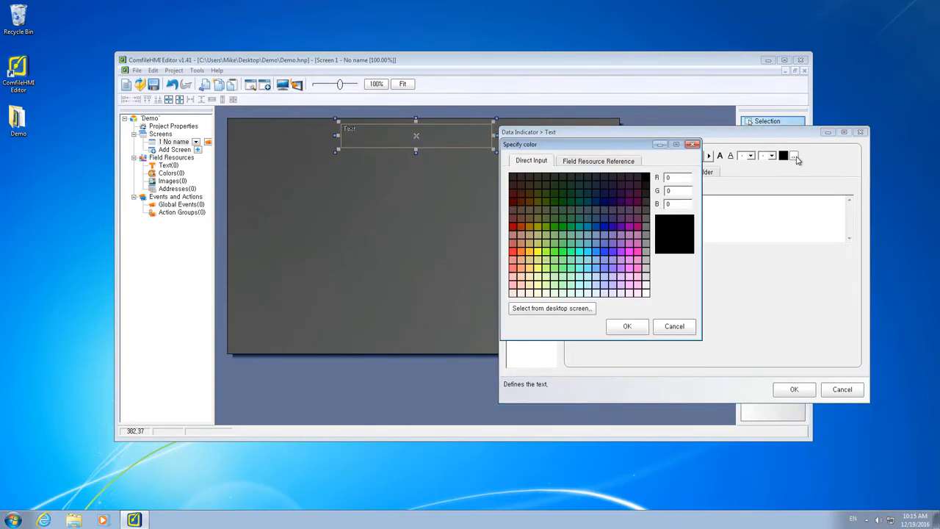
{"action": "left_click", "coordinate": [673, 326]}
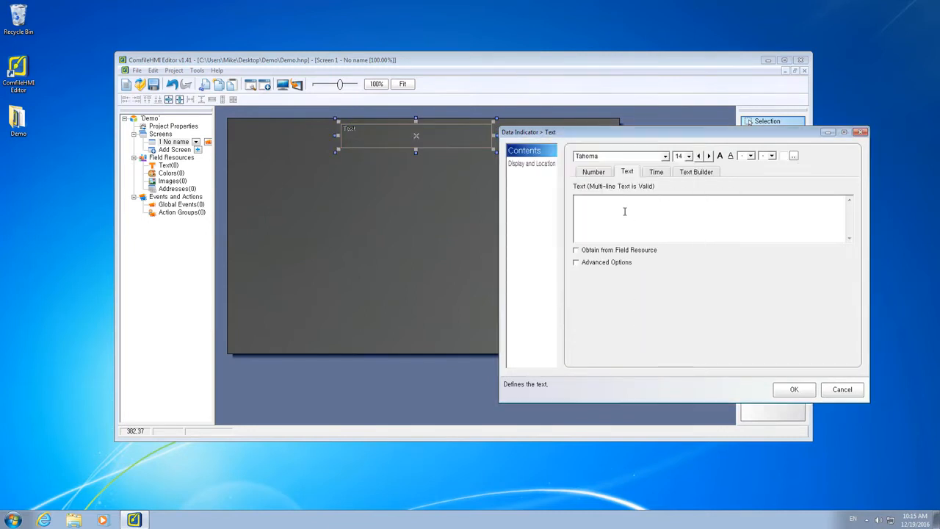
{"action": "type", "text": "MSB OUTPUTS"}
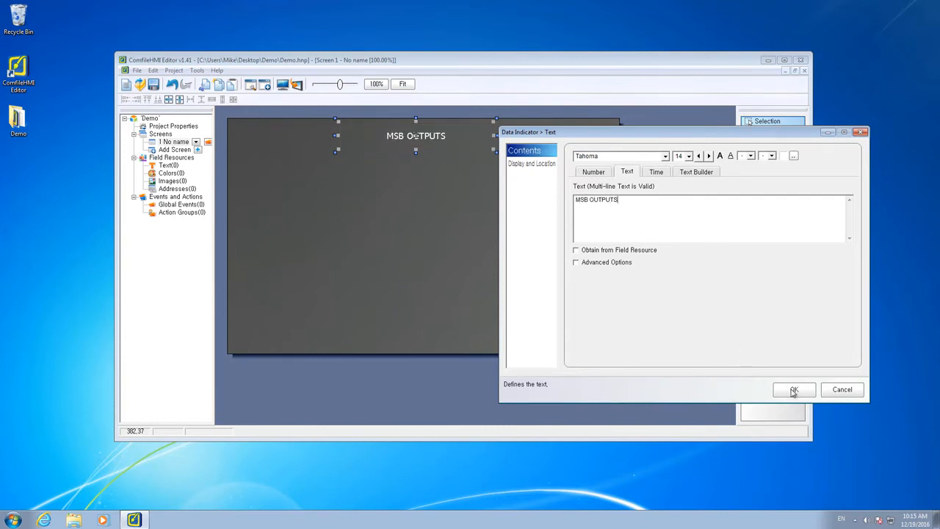
{"action": "left_click", "coordinate": [793, 389]}
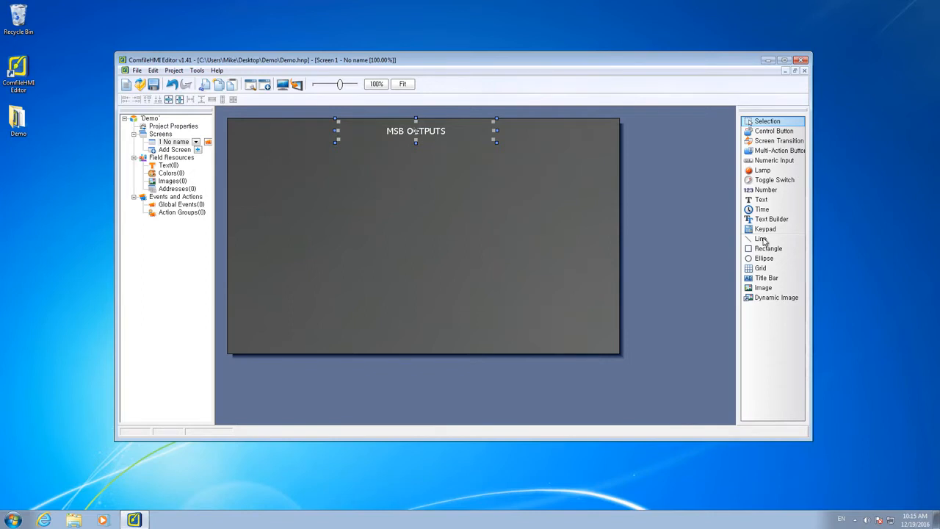
- Draw a white horizontal line of thickness 3 just beneath the MSB OUTPUTS title
{"action": "left_click", "coordinate": [761, 238]}
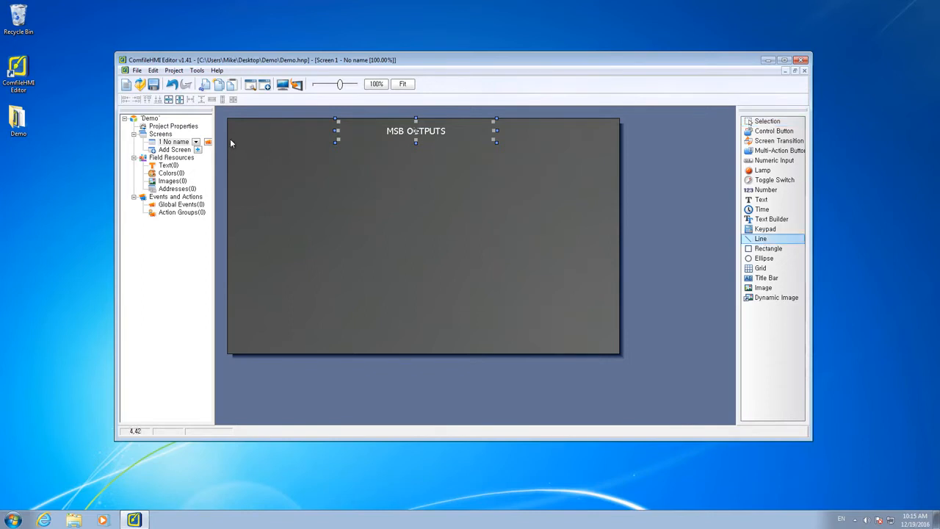
{"action": "left_click_drag", "start_coordinate": [228, 144], "coordinate": [620, 154]}
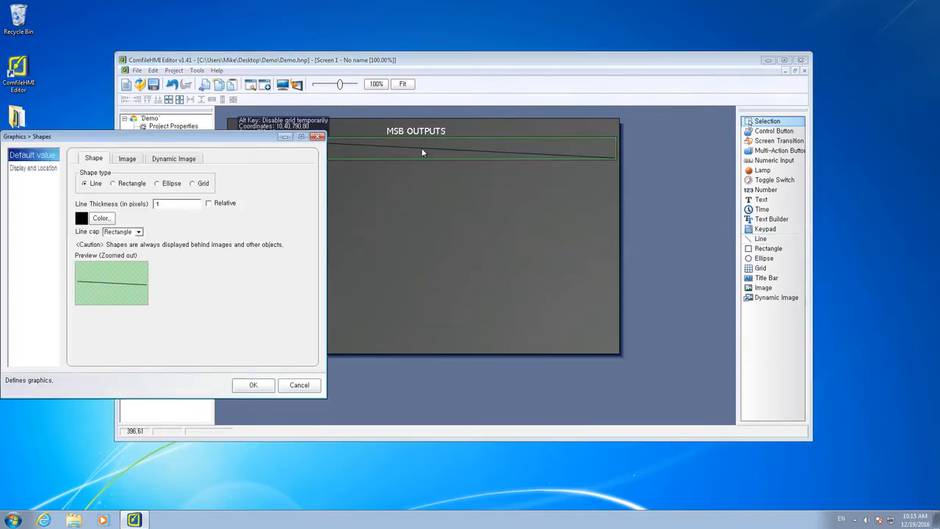
{"action": "left_click", "coordinate": [176, 203]}
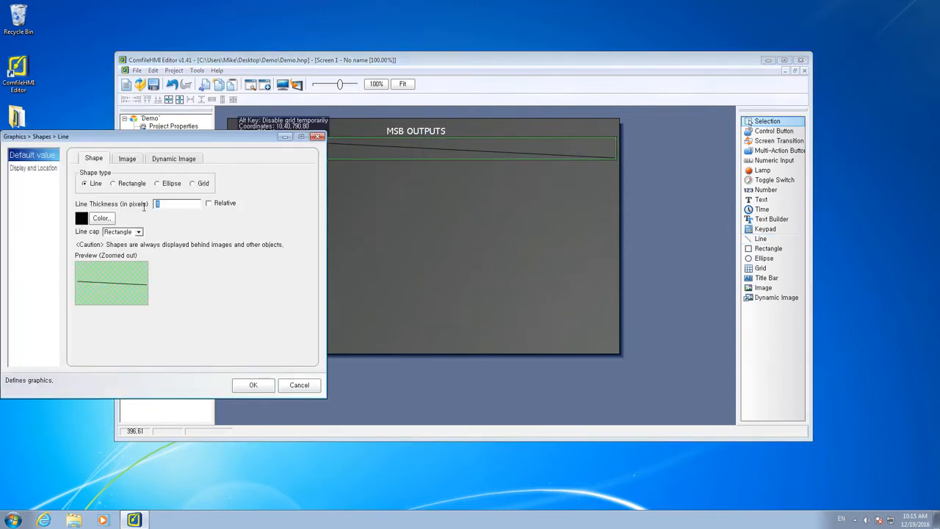
{"action": "type", "text": "3"}
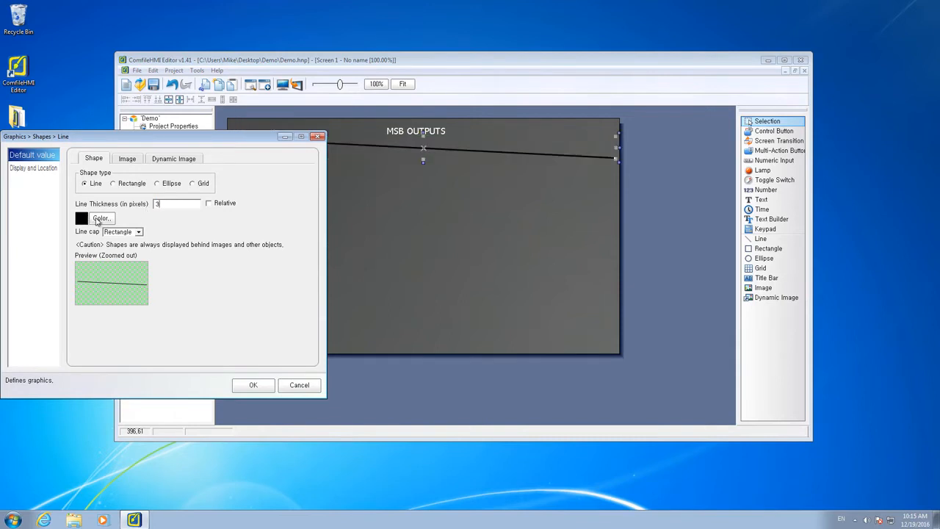
{"action": "left_click", "coordinate": [100, 218]}
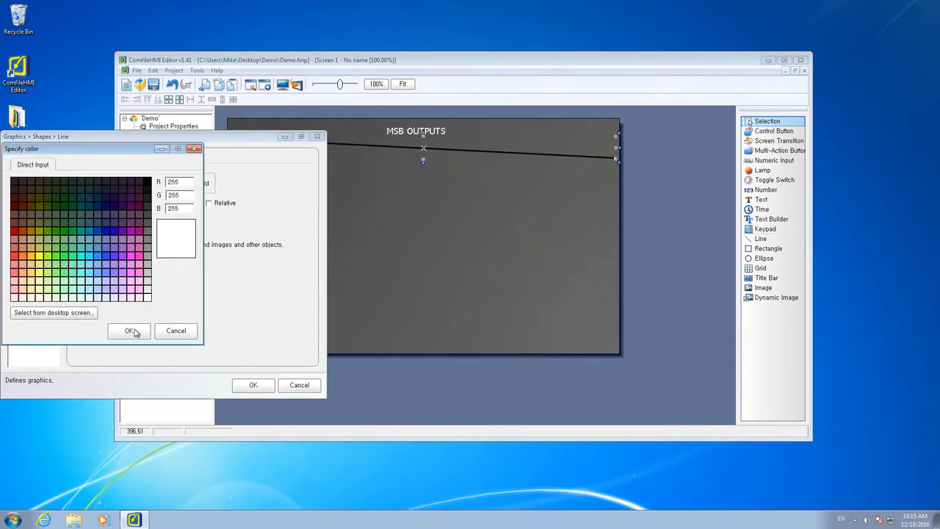
{"action": "left_click", "coordinate": [128, 332]}
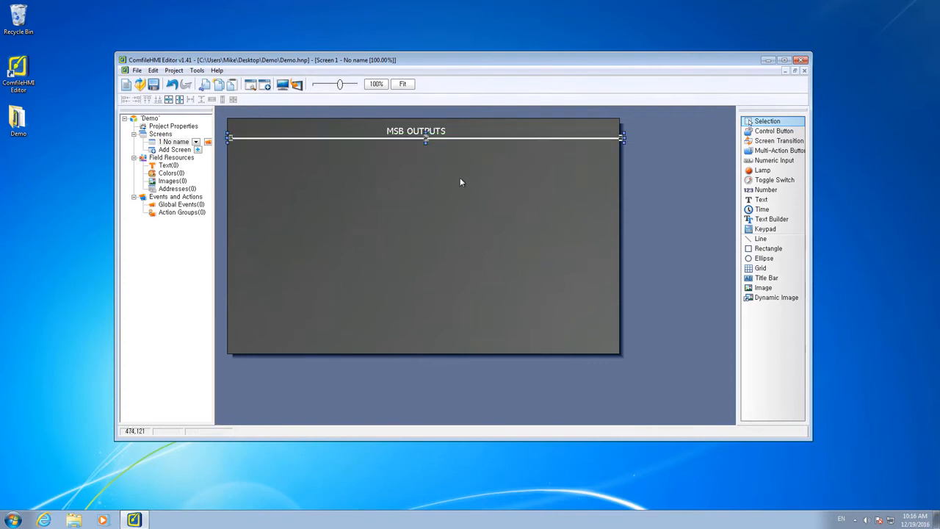
- Copy the header and line lower on the screen and retitle the copy 'MSB INPUTS'
{"action": "left_click", "coordinate": [414, 131]}
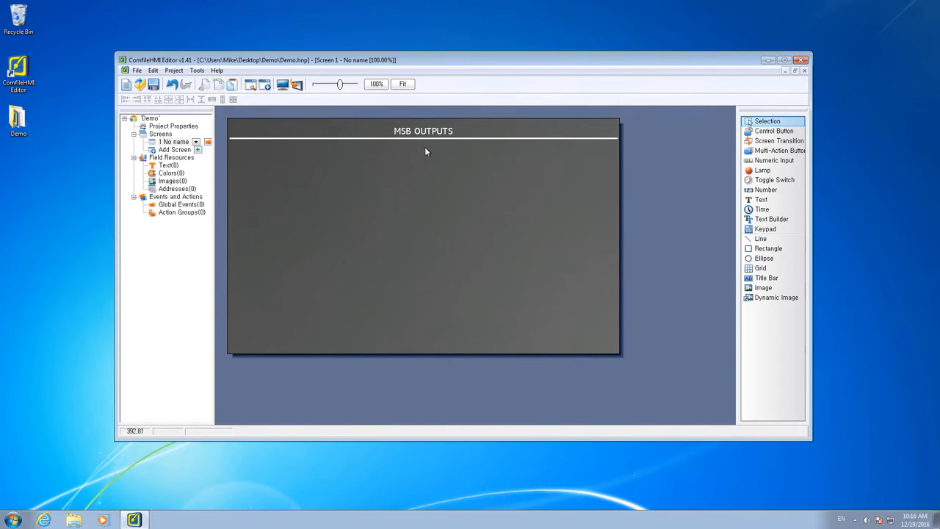
{"action": "left_click", "coordinate": [423, 140]}
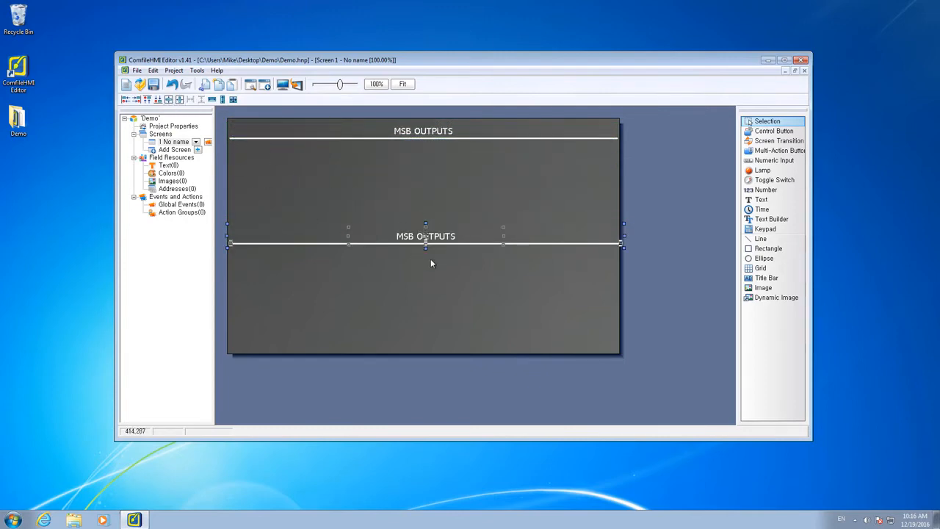
{"action": "left_click", "coordinate": [426, 236]}
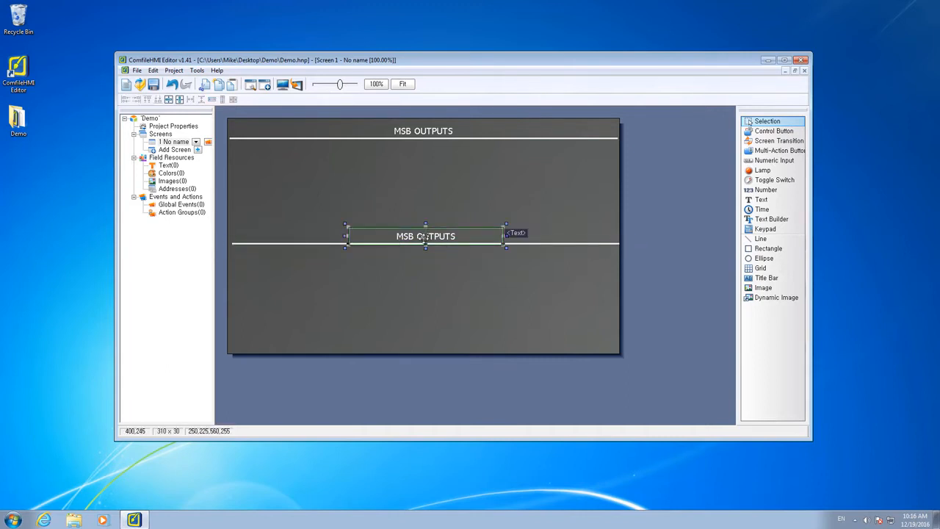
{"action": "double_click", "coordinate": [421, 235]}
{"action": "type", "text": "MSB I"}
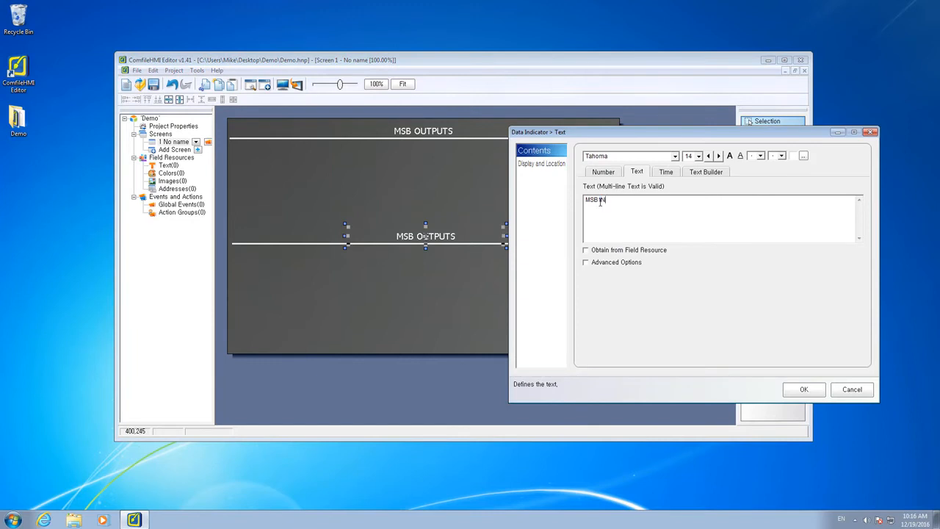
{"action": "type", "text": "NPUTS"}
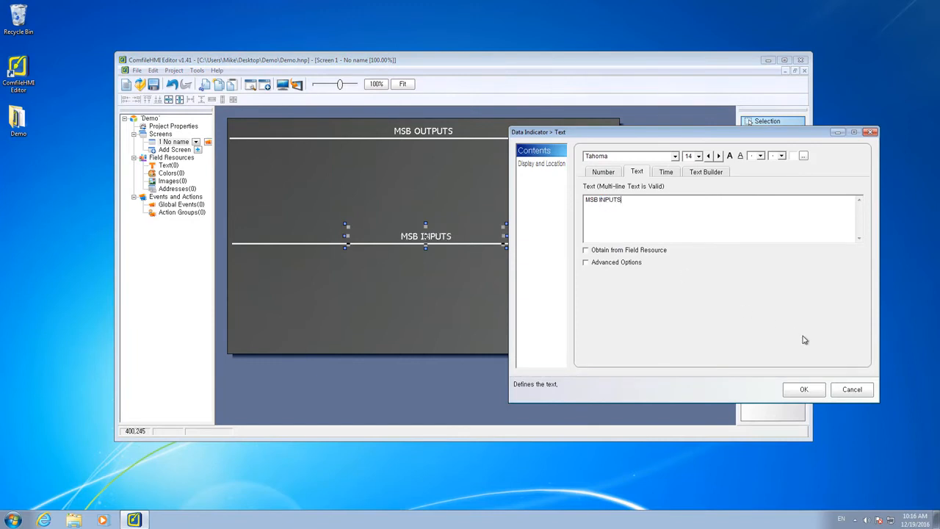
{"action": "left_click", "coordinate": [804, 389]}
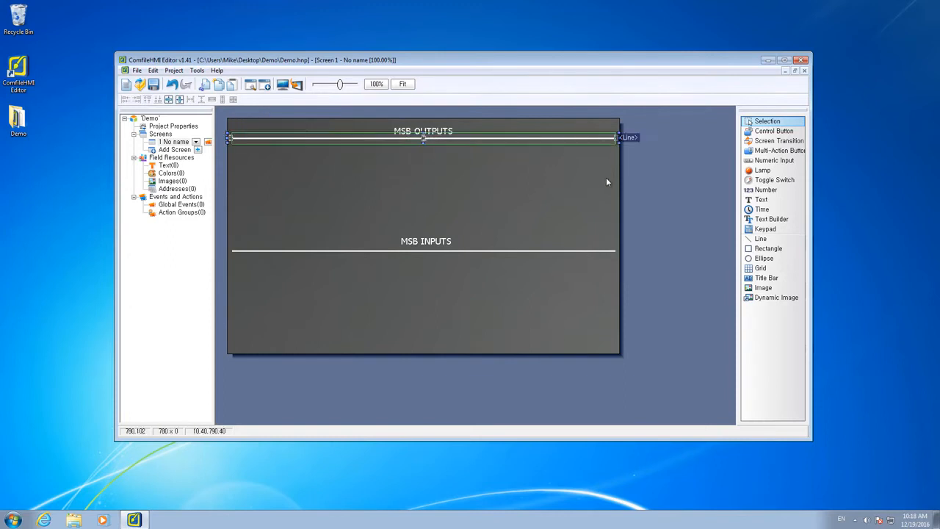
- Draw a Control Button under MSB OUTPUTS and give it the red round style from View All
{"action": "left_click", "coordinate": [498, 329]}
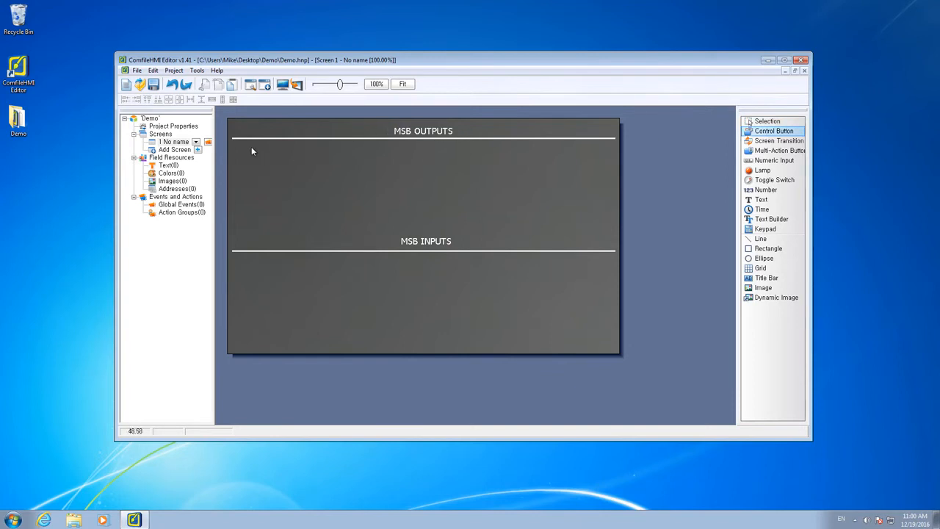
{"action": "left_click_drag", "start_coordinate": [253, 149], "coordinate": [314, 222]}
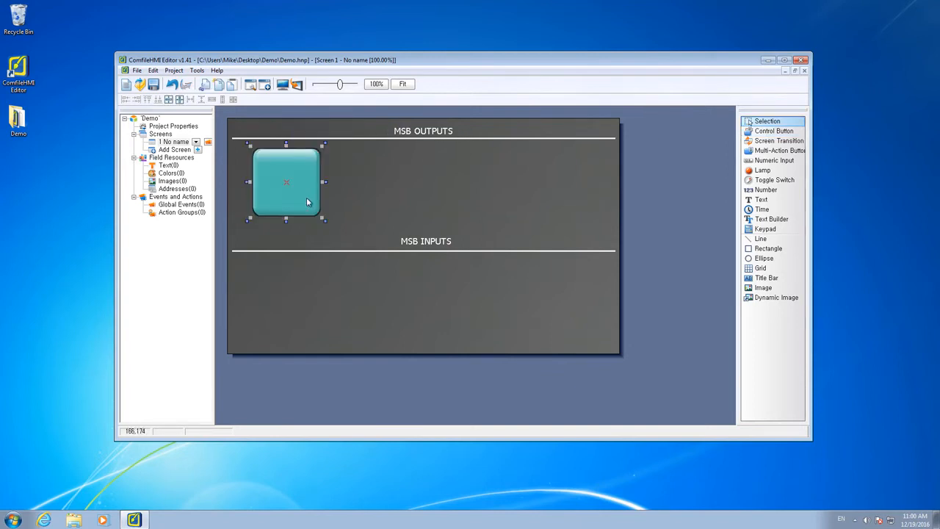
{"action": "double_click", "coordinate": [285, 183]}
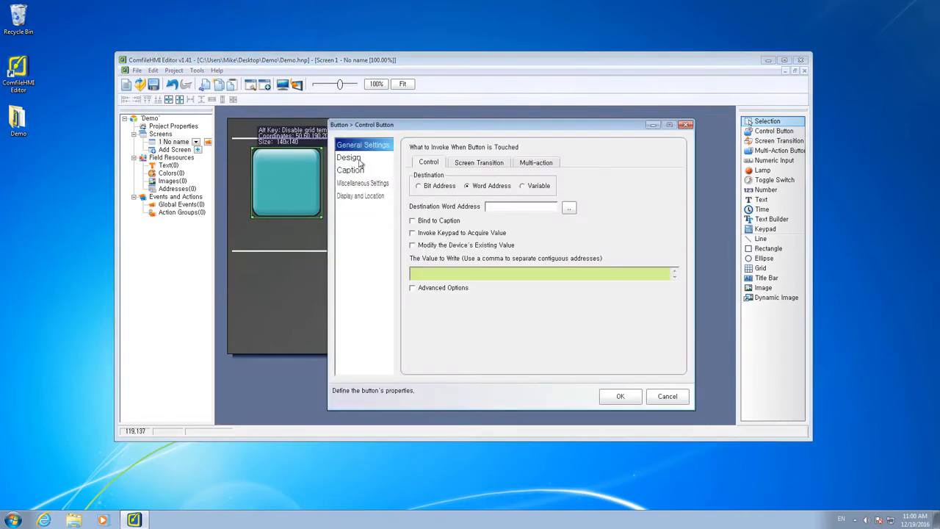
{"action": "left_click", "coordinate": [350, 157]}
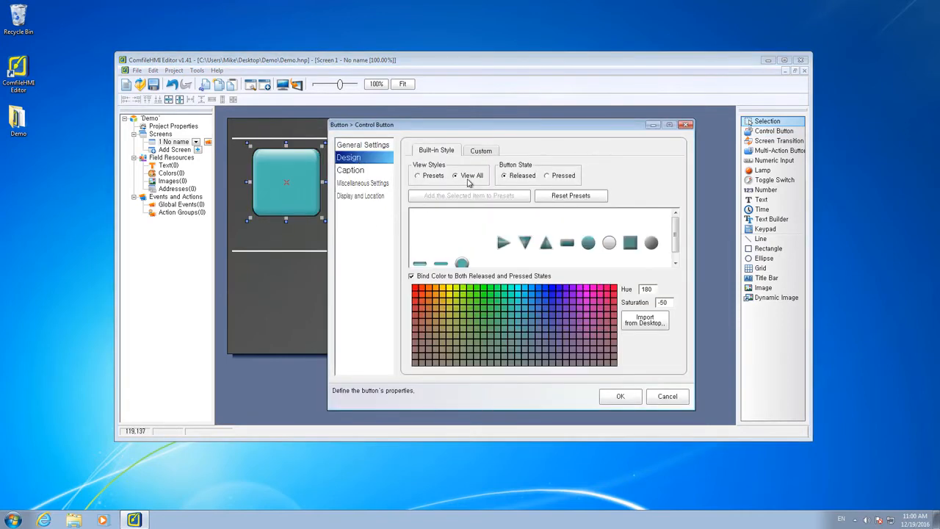
{"action": "left_click", "coordinate": [461, 261]}
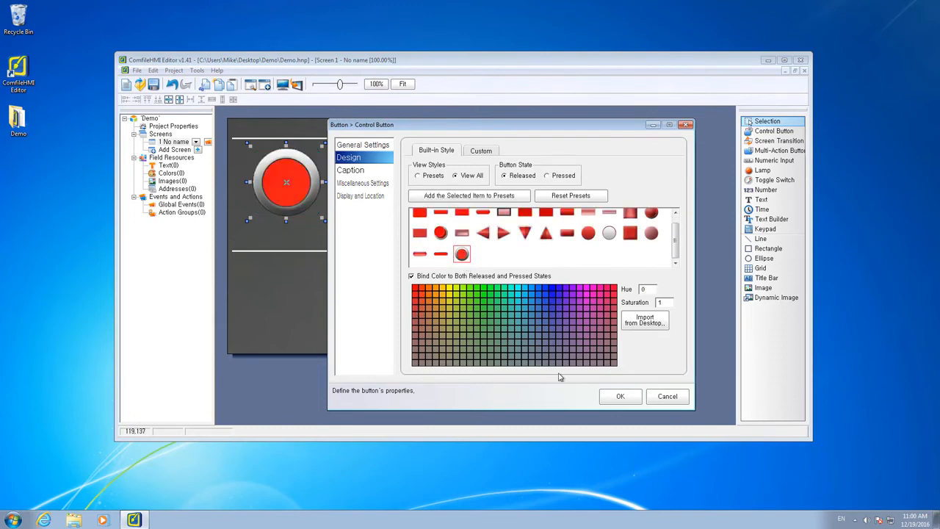
{"action": "left_click", "coordinate": [620, 397]}
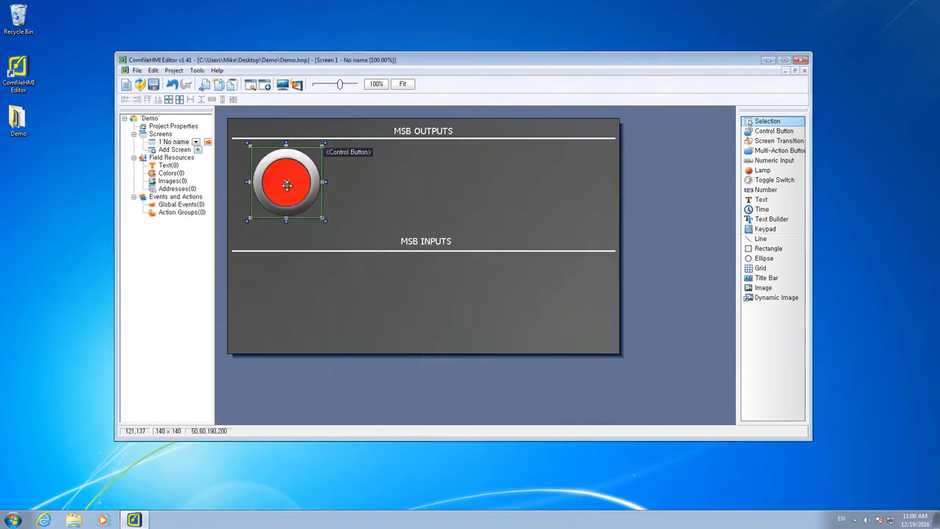
{"action": "mouse_move", "coordinate": [288, 188]}
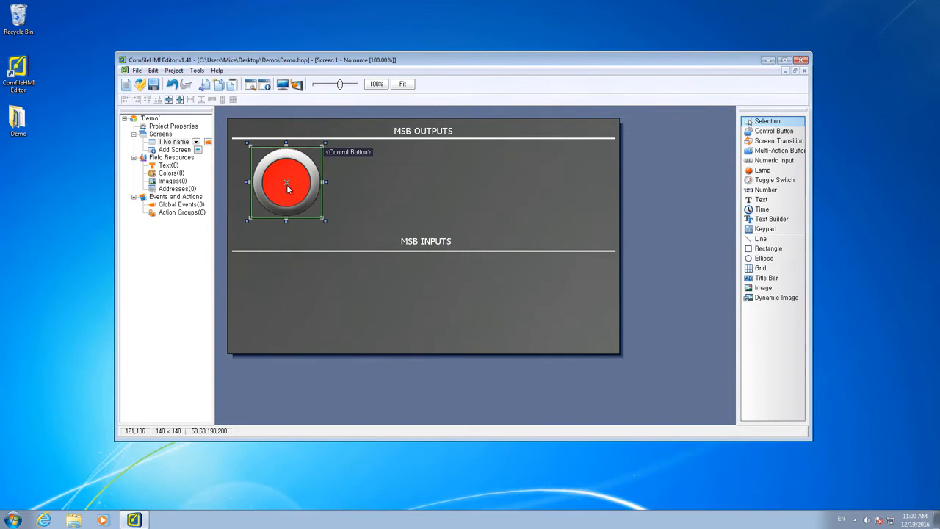
- Ctrl-drag copies of the red button into a row beside the original
{"action": "left_click_drag", "start_coordinate": [287, 182], "coordinate": [385, 186]}
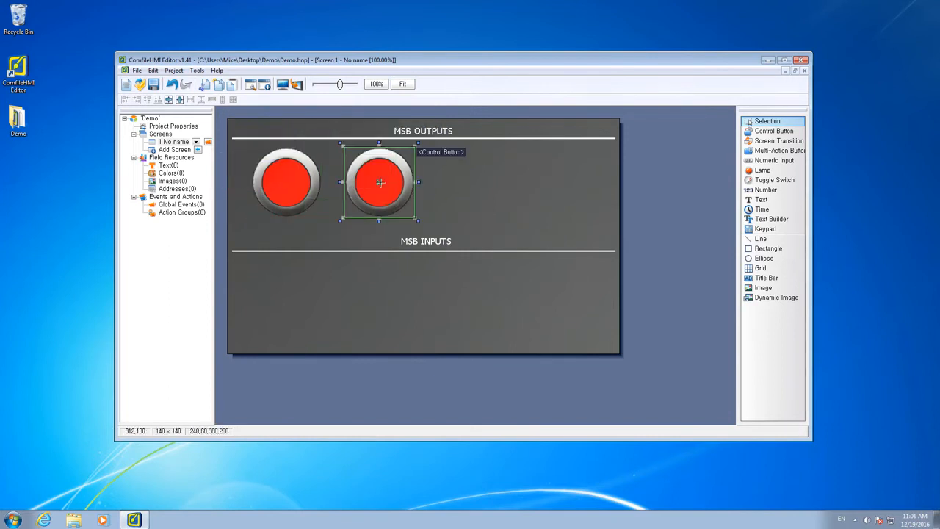
{"action": "left_click_drag", "start_coordinate": [379, 182], "coordinate": [264, 155]}
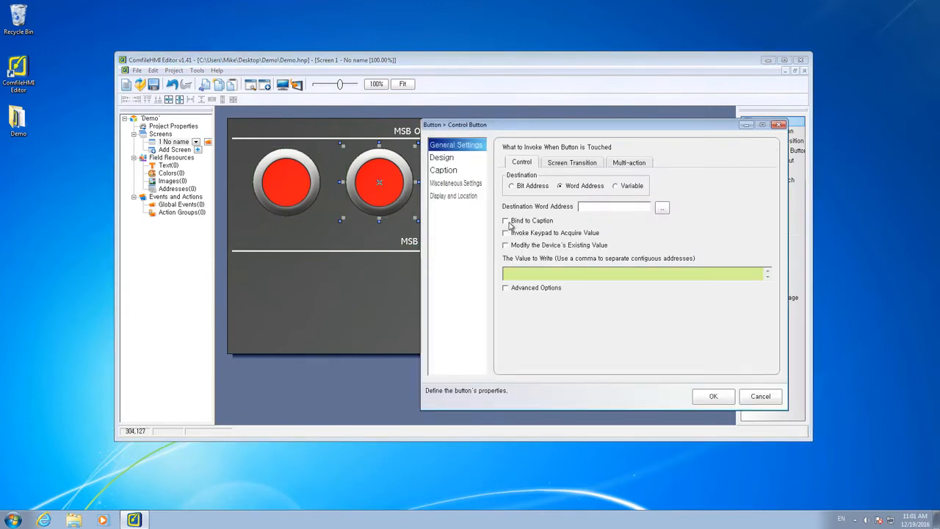
- Colour the second button yellow and the fourth blue so the row reads red, yellow, green, blue
{"action": "left_click", "coordinate": [441, 155]}
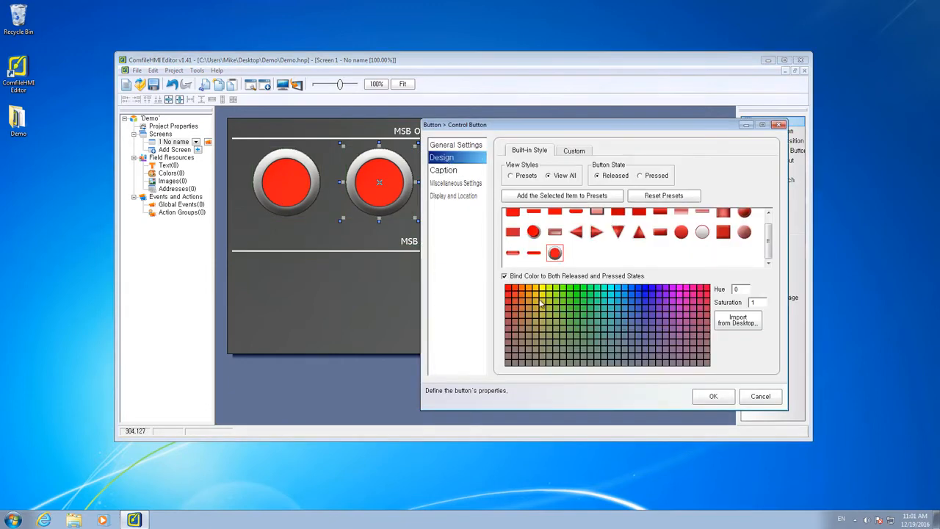
{"action": "left_click", "coordinate": [542, 303]}
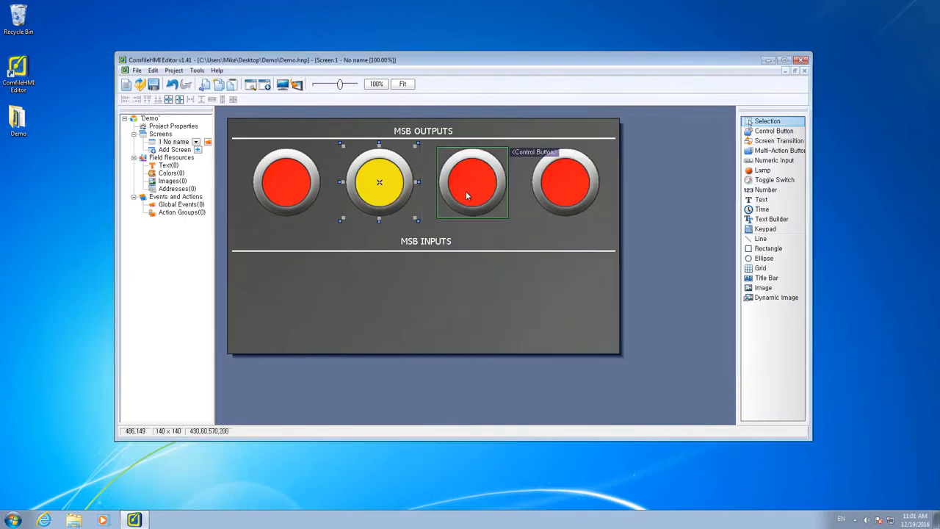
{"action": "double_click", "coordinate": [470, 183]}
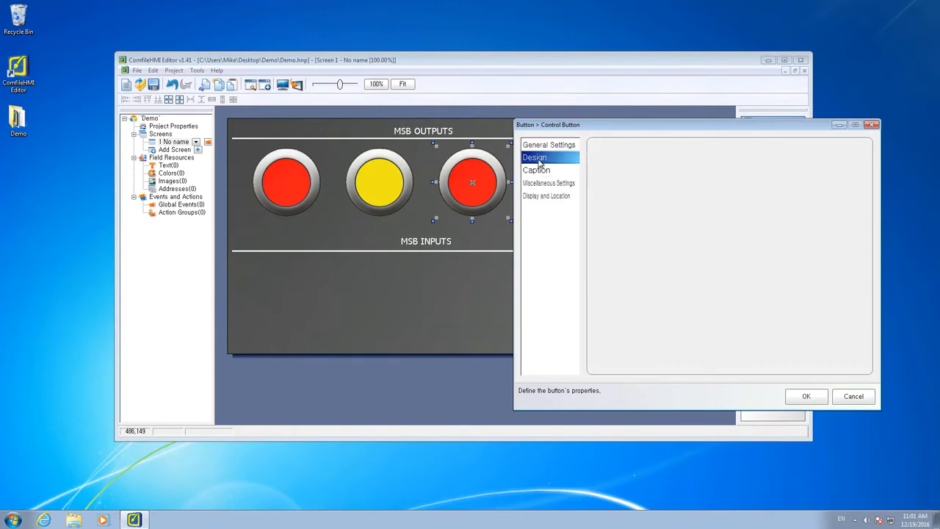
{"action": "left_click", "coordinate": [535, 155]}
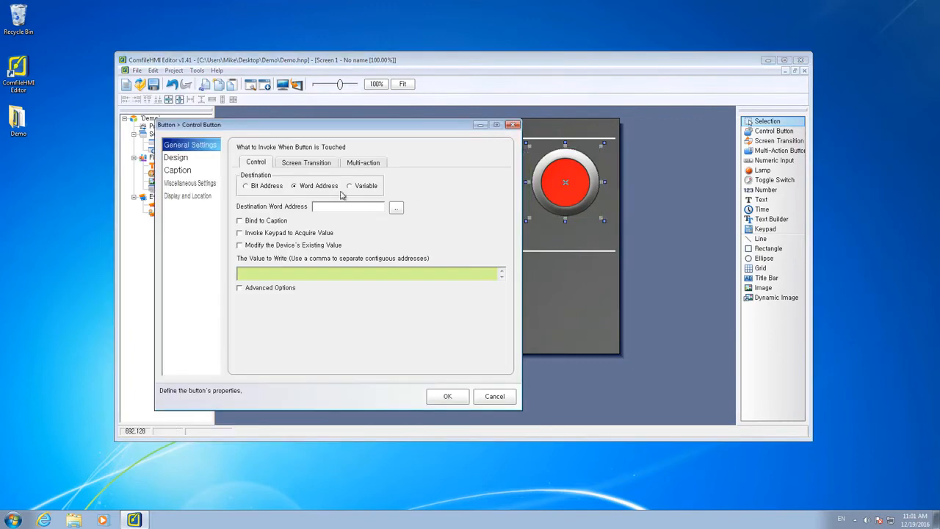
{"action": "left_click", "coordinate": [177, 156]}
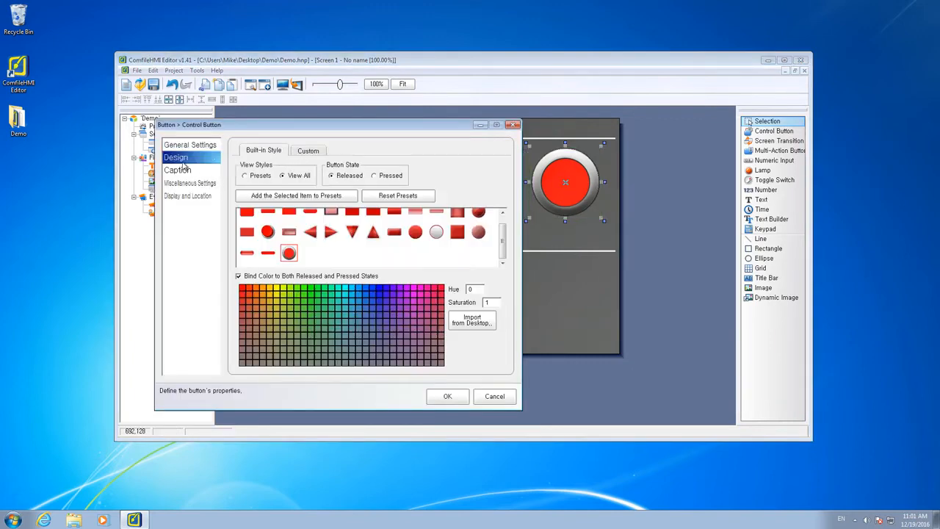
{"action": "mouse_move", "coordinate": [379, 294]}
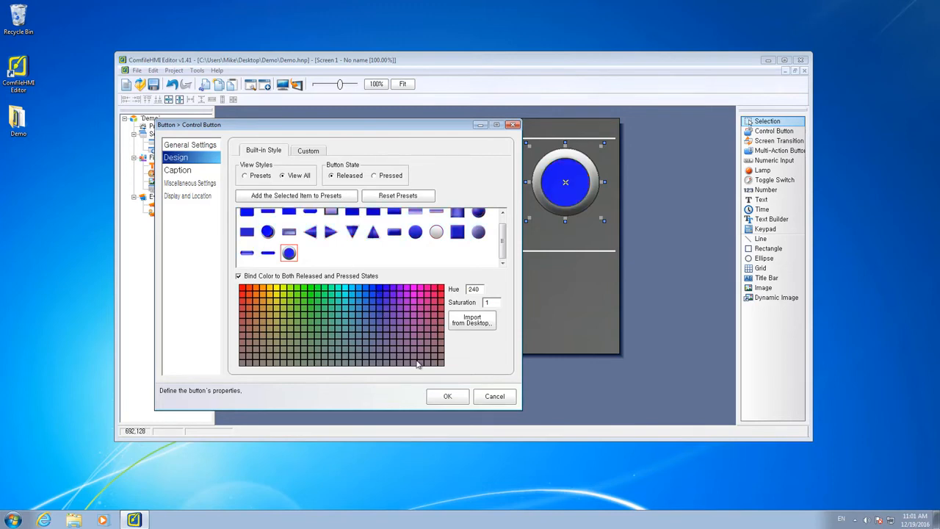
{"action": "left_click", "coordinate": [447, 397]}
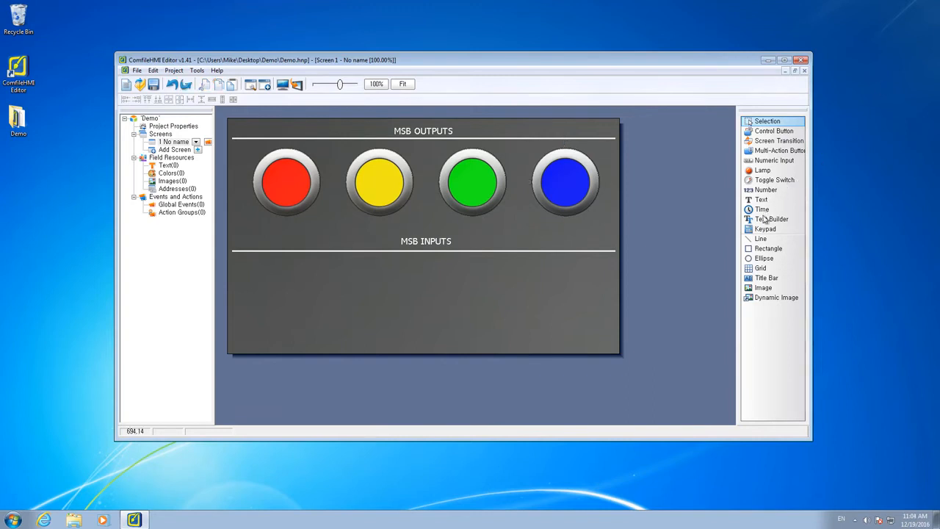
- Draw a lamp under MSB INPUTS and give it the red glossy lamp style
{"action": "left_click", "coordinate": [761, 170]}
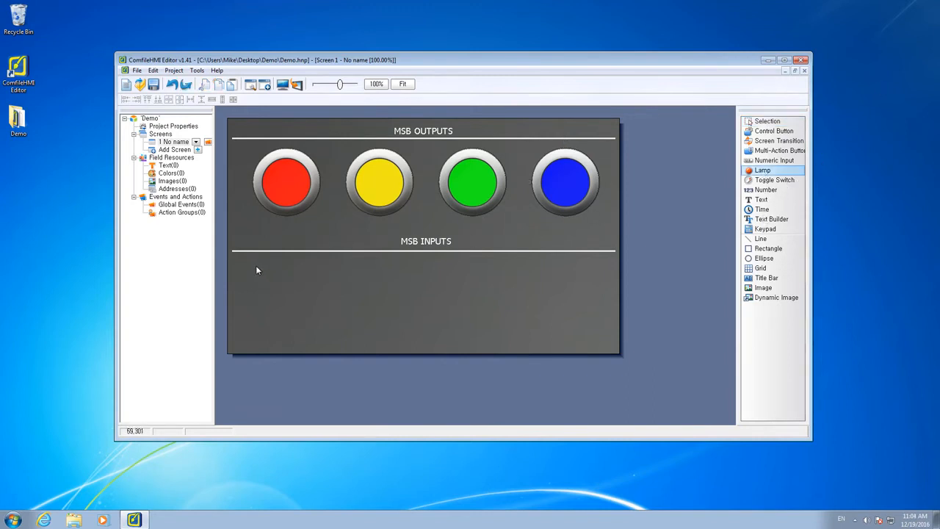
{"action": "left_click_drag", "start_coordinate": [257, 265], "coordinate": [312, 330]}
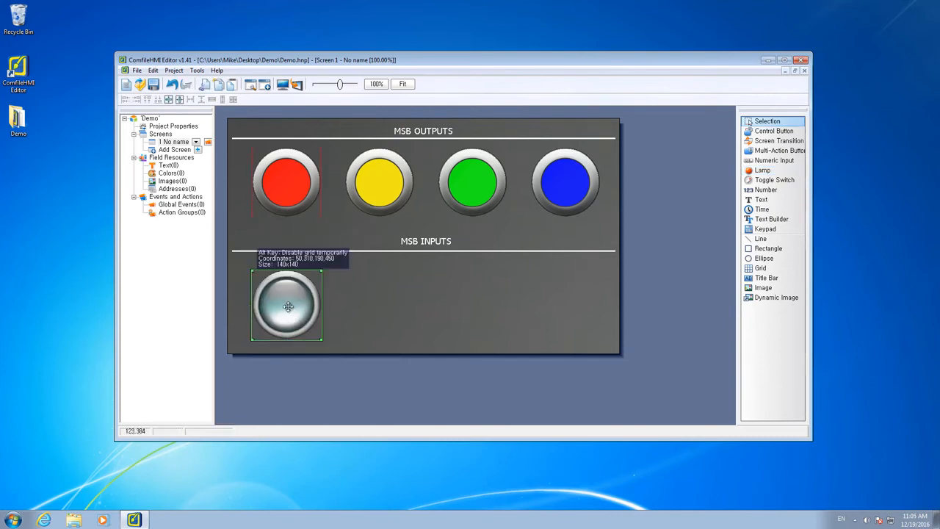
{"action": "left_click_drag", "start_coordinate": [288, 307], "coordinate": [288, 299]}
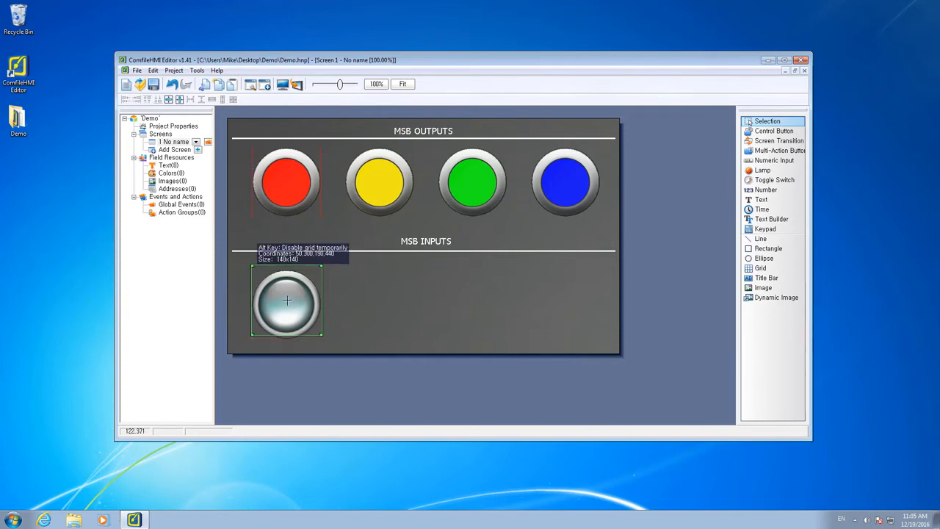
{"action": "left_click", "coordinate": [288, 303]}
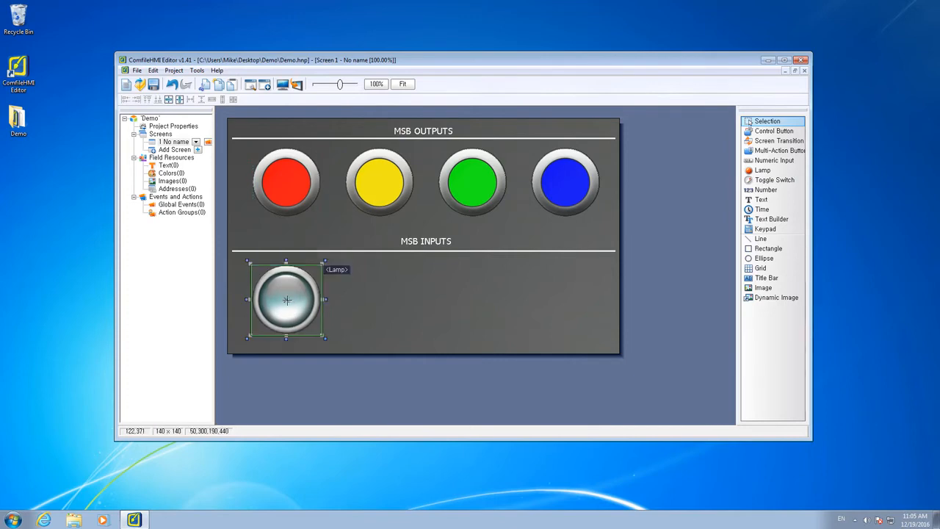
{"action": "double_click", "coordinate": [288, 301]}
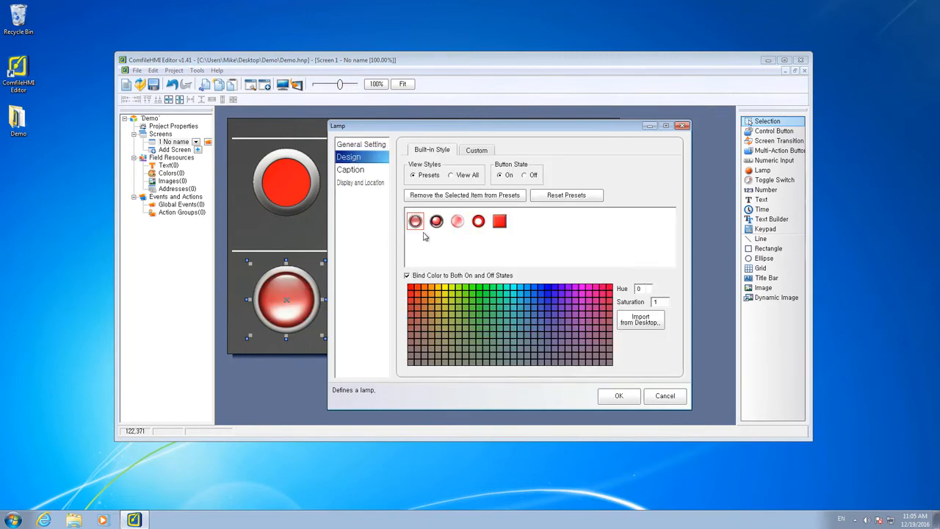
{"action": "left_click", "coordinate": [435, 221]}
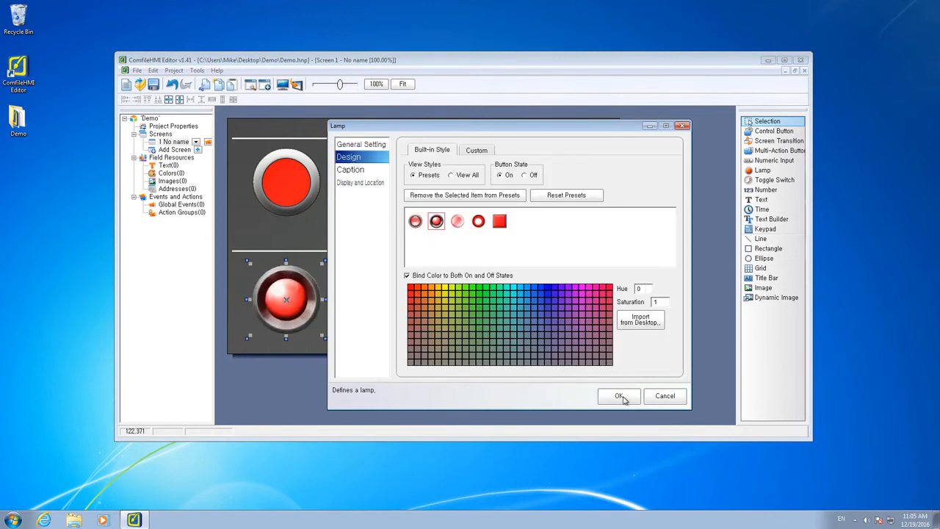
{"action": "left_click", "coordinate": [618, 397]}
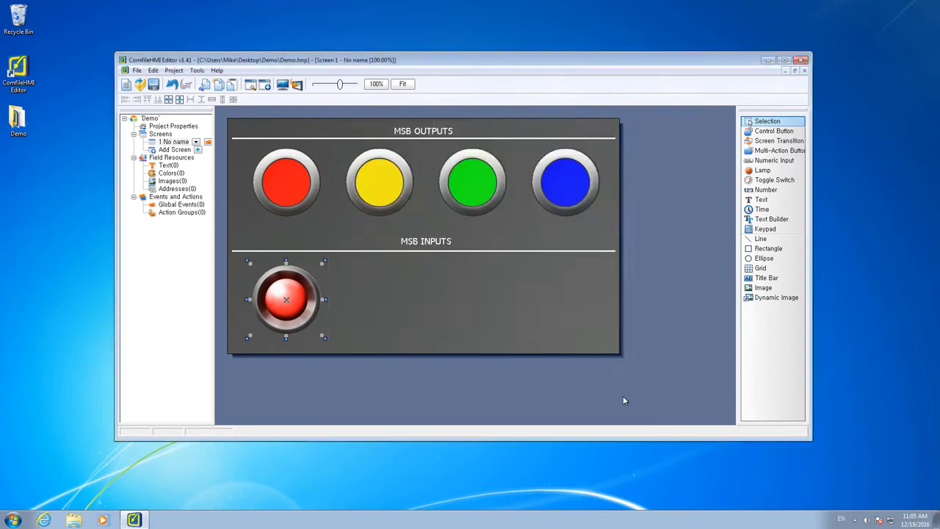
{"action": "mouse_move", "coordinate": [350, 320]}
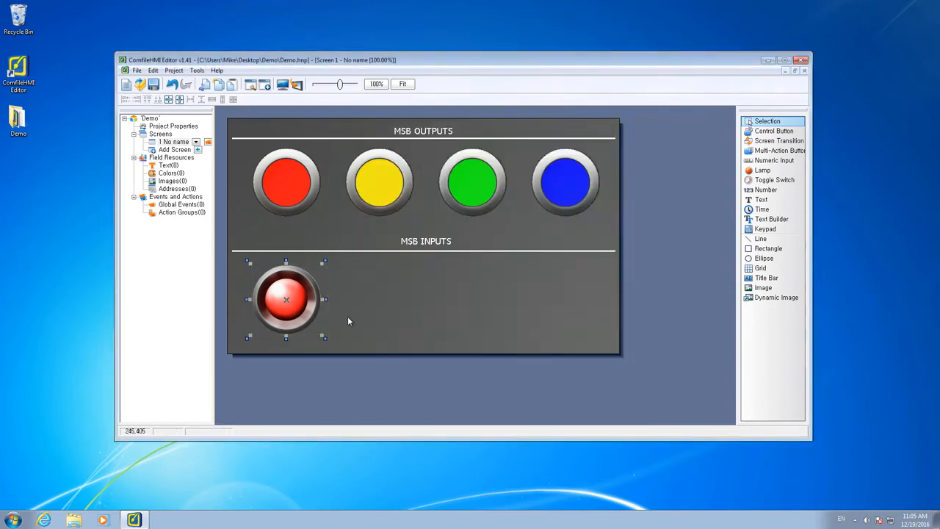
- Duplicate the red lamp into a row of four under MSB INPUTS
{"action": "left_click_drag", "start_coordinate": [285, 300], "coordinate": [262, 151]}
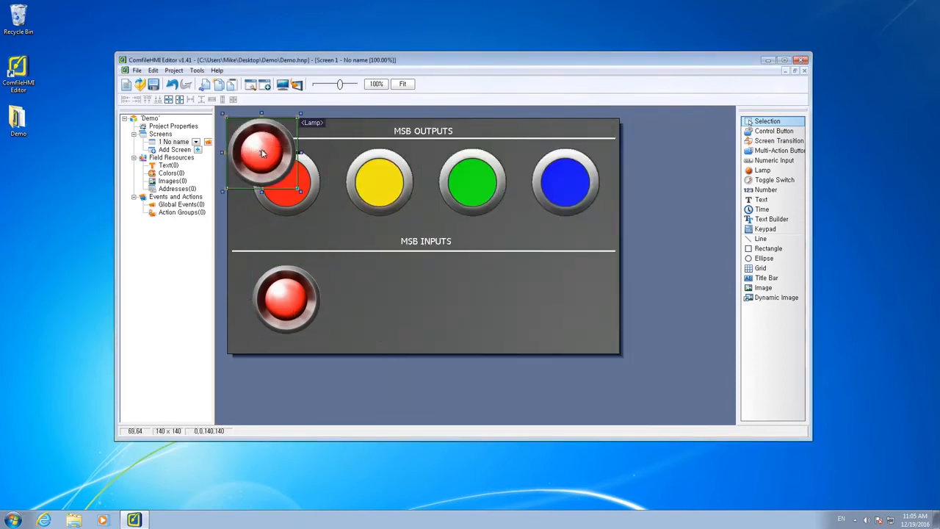
{"action": "left_click_drag", "start_coordinate": [346, 272], "coordinate": [415, 338]}
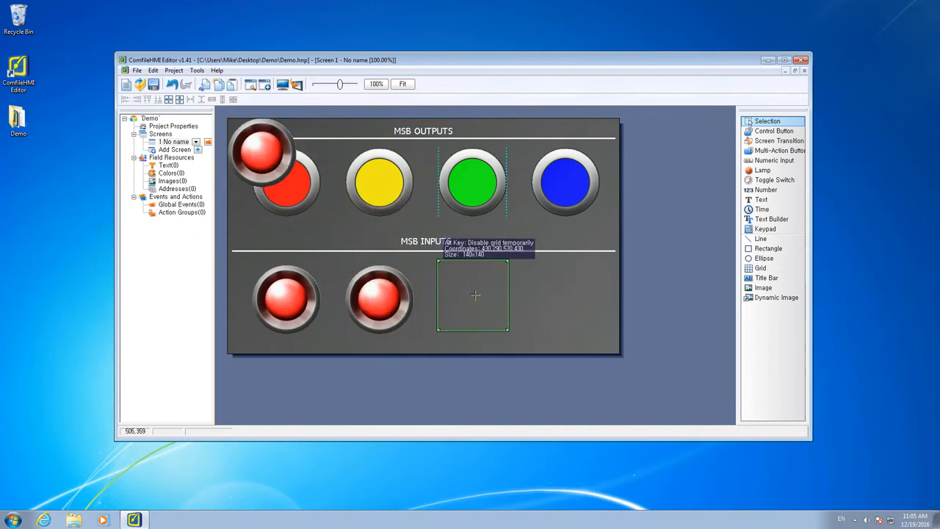
{"action": "left_click", "coordinate": [474, 297]}
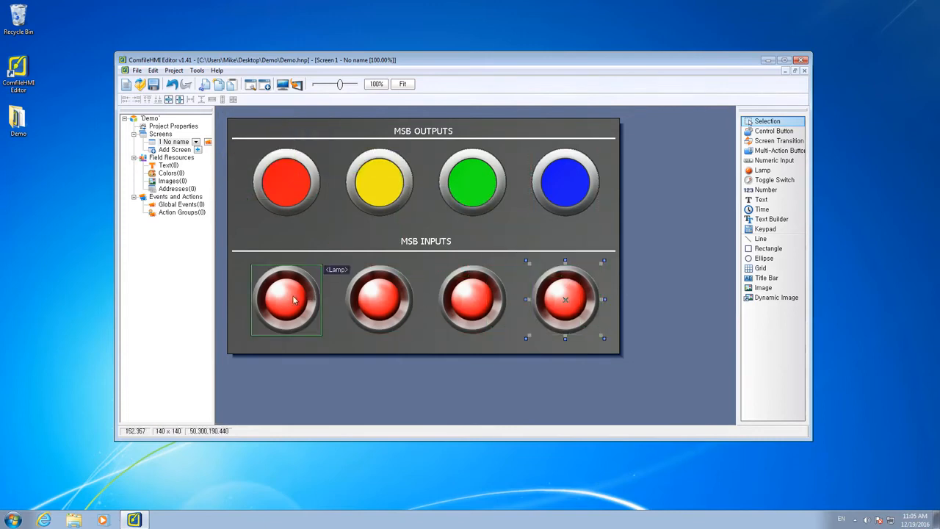
- Set the second, third and fourth lamps' Design hue to yellow, green and blue
{"action": "double_click", "coordinate": [287, 300]}
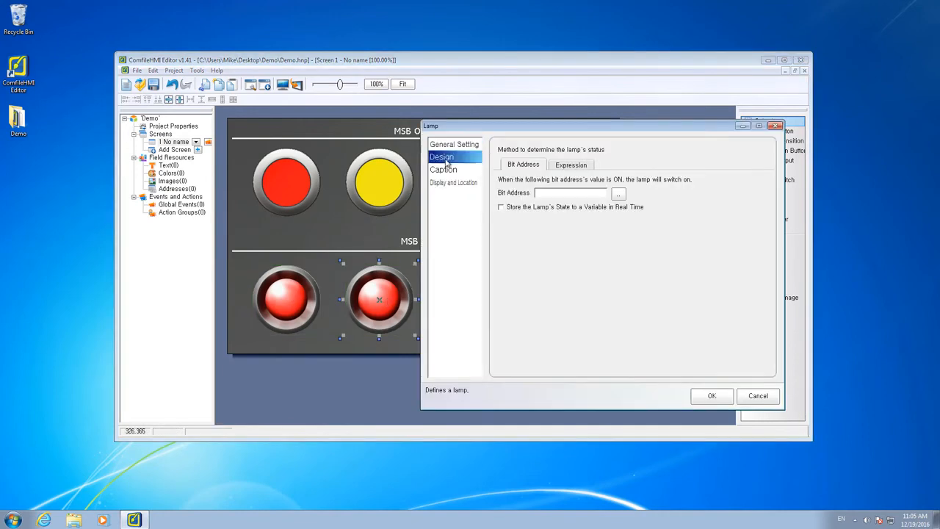
{"action": "left_click", "coordinate": [443, 156]}
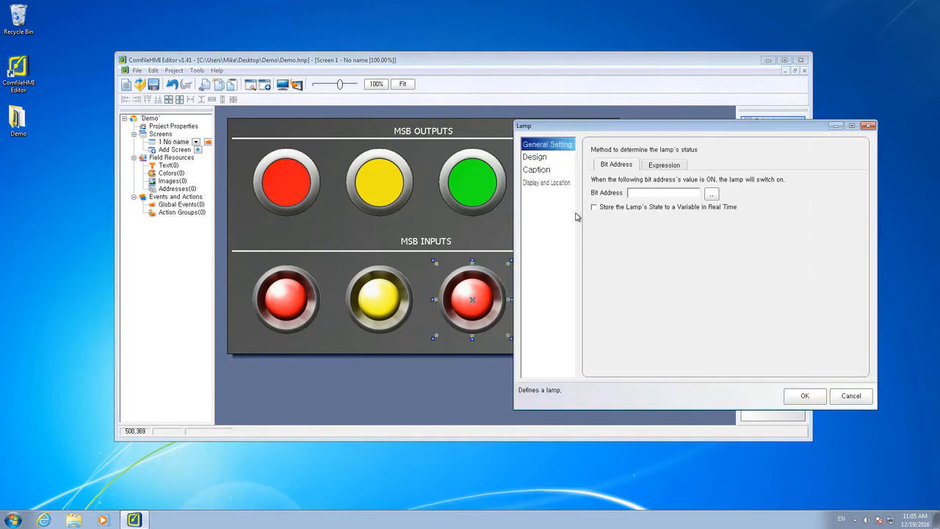
{"action": "left_click", "coordinate": [534, 156]}
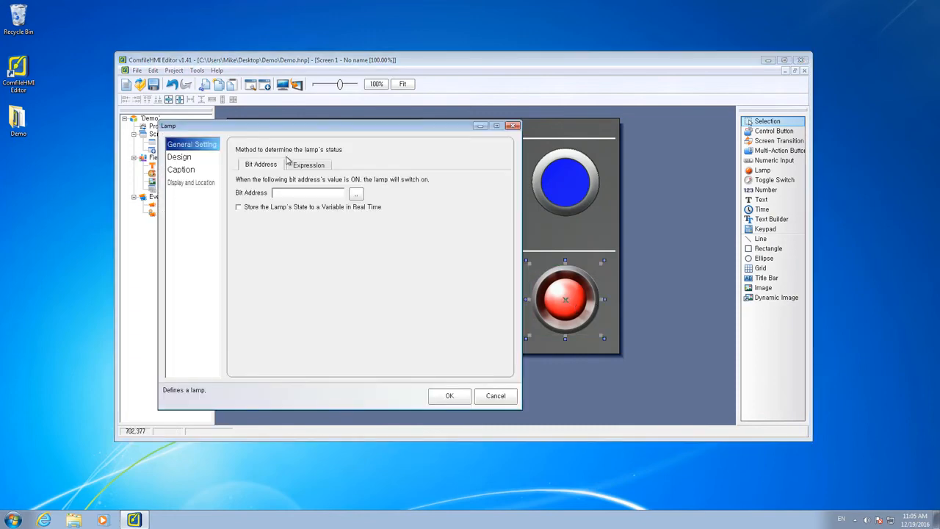
{"action": "left_click", "coordinate": [179, 156]}
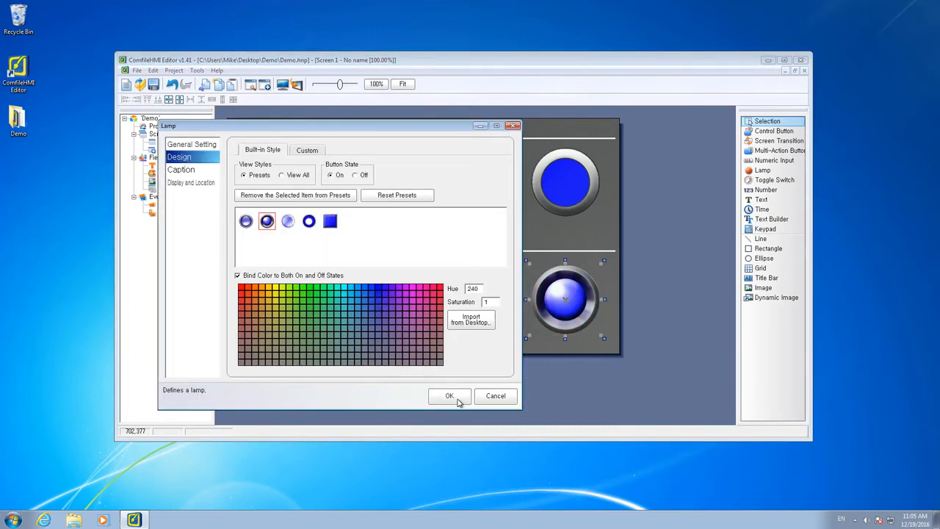
{"action": "left_click", "coordinate": [449, 396]}
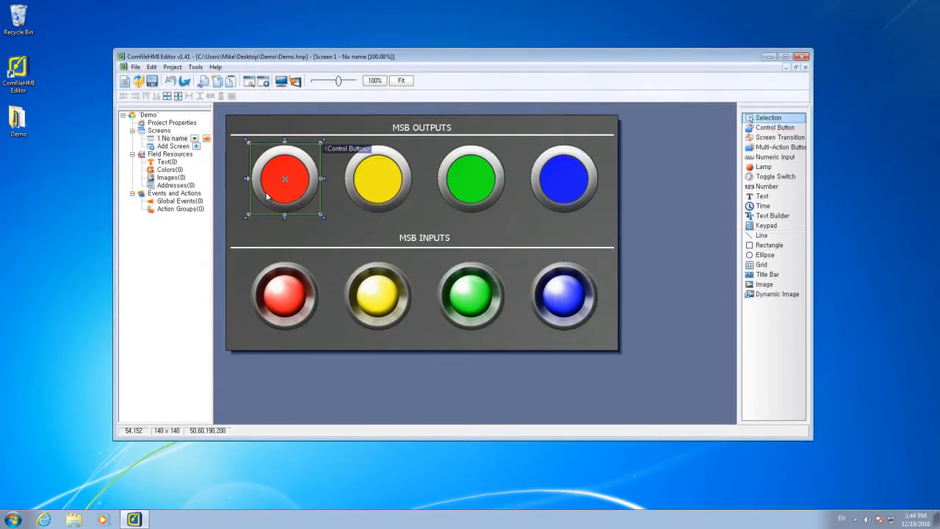
- Give the red and yellow output buttons Bit Address write mode with their PLC bits
{"action": "double_click", "coordinate": [282, 179]}
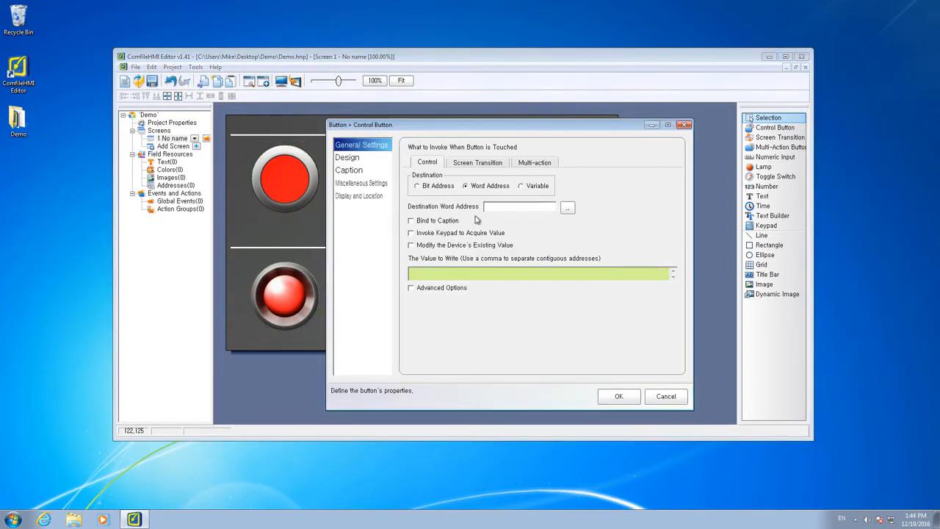
{"action": "left_click", "coordinate": [417, 185]}
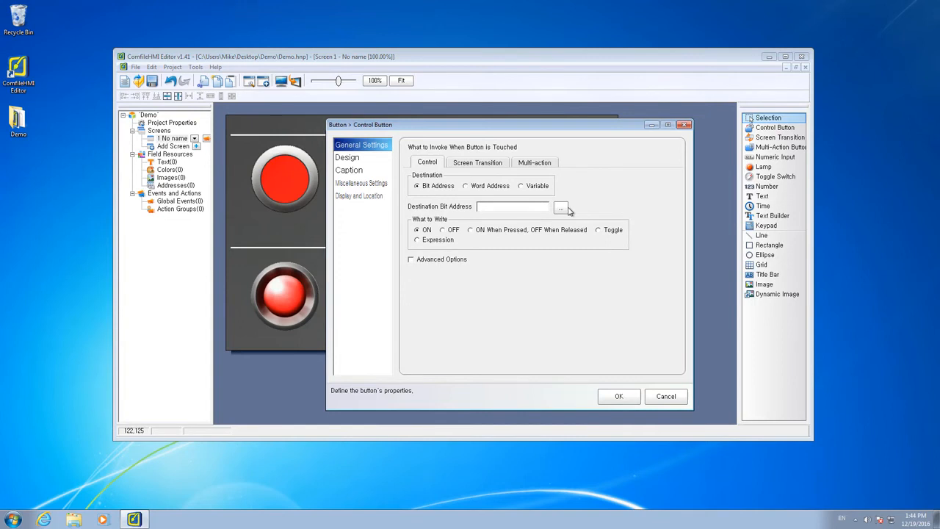
{"action": "left_click", "coordinate": [561, 206]}
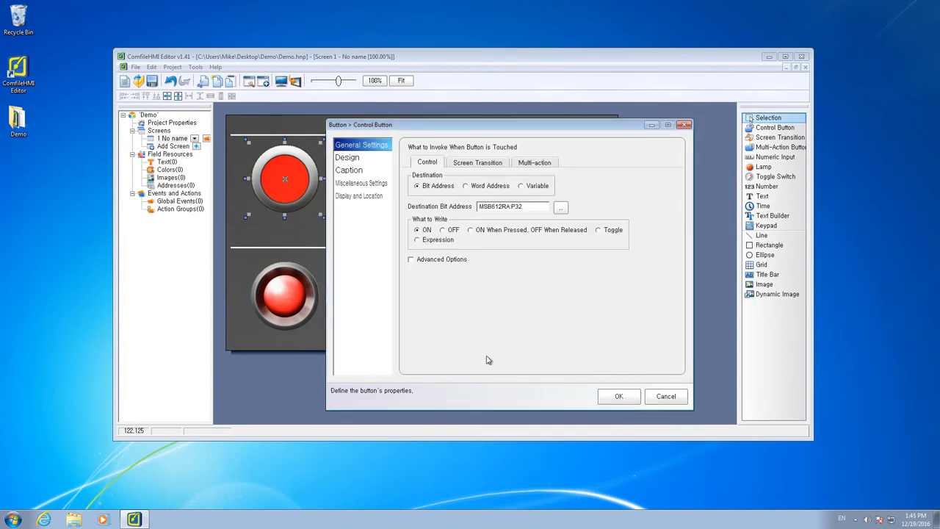
{"action": "left_click", "coordinate": [596, 229]}
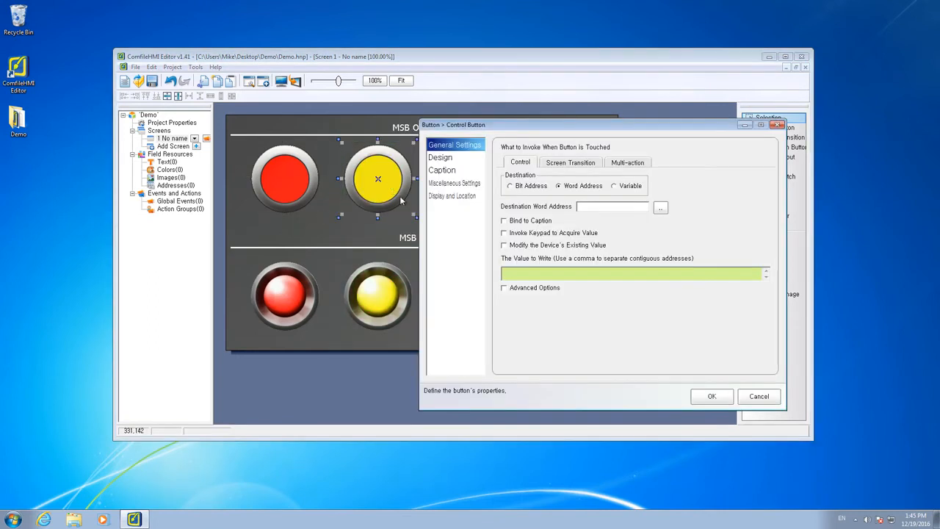
{"action": "left_click", "coordinate": [511, 185]}
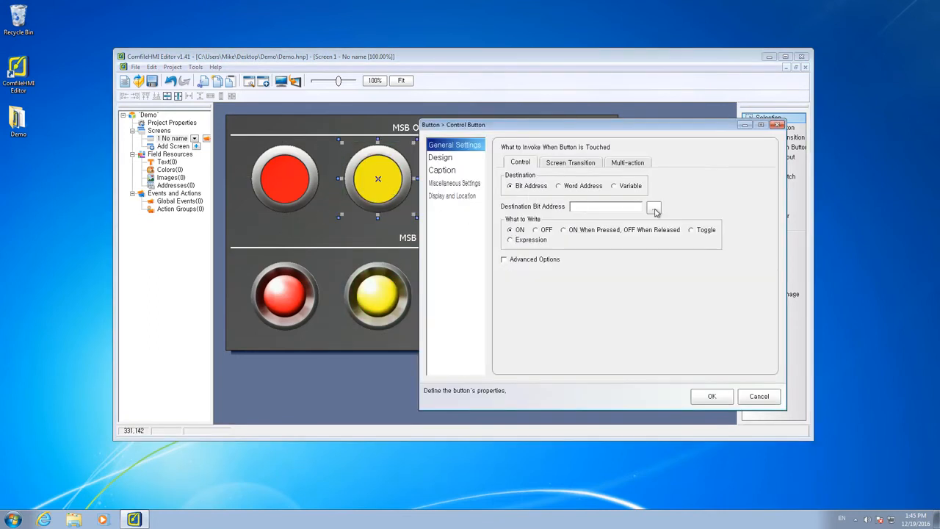
{"action": "left_click", "coordinate": [653, 206]}
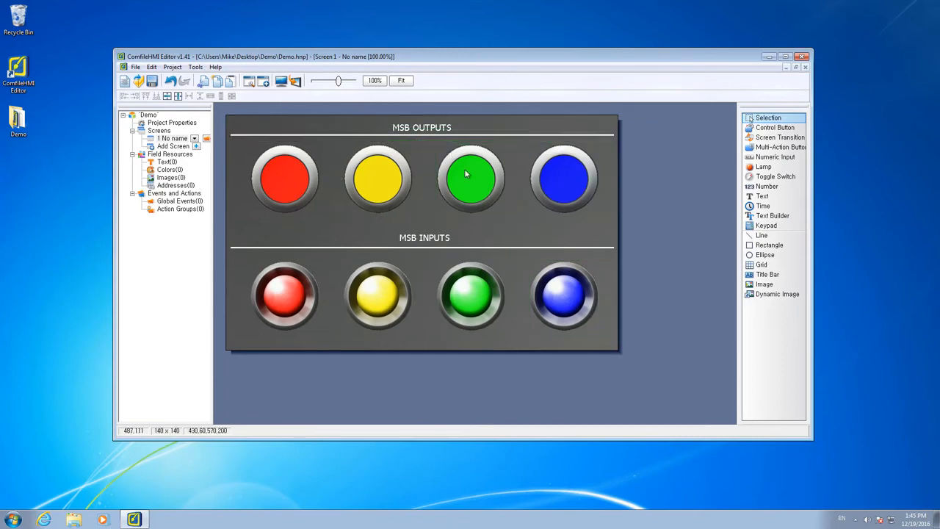
- Bind the green output button to bit MSB612RA:P34
{"action": "double_click", "coordinate": [468, 177]}
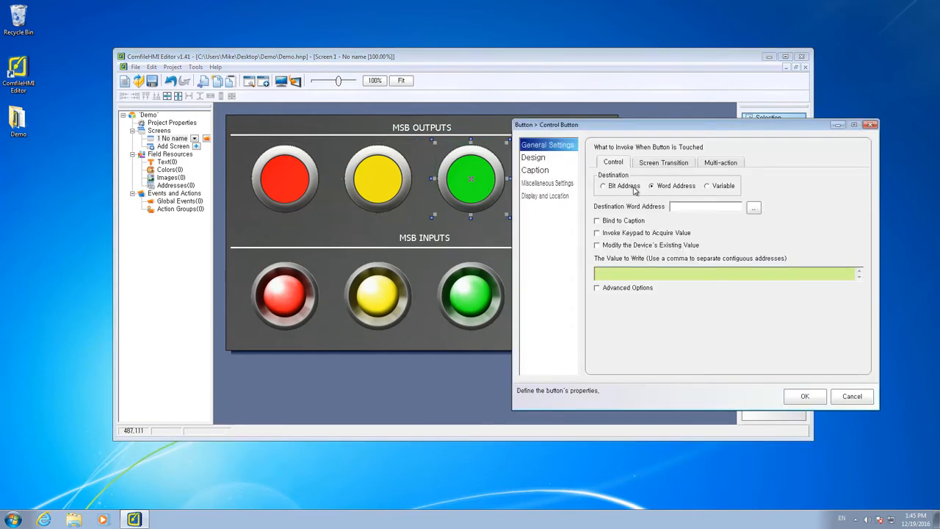
{"action": "left_click", "coordinate": [754, 207]}
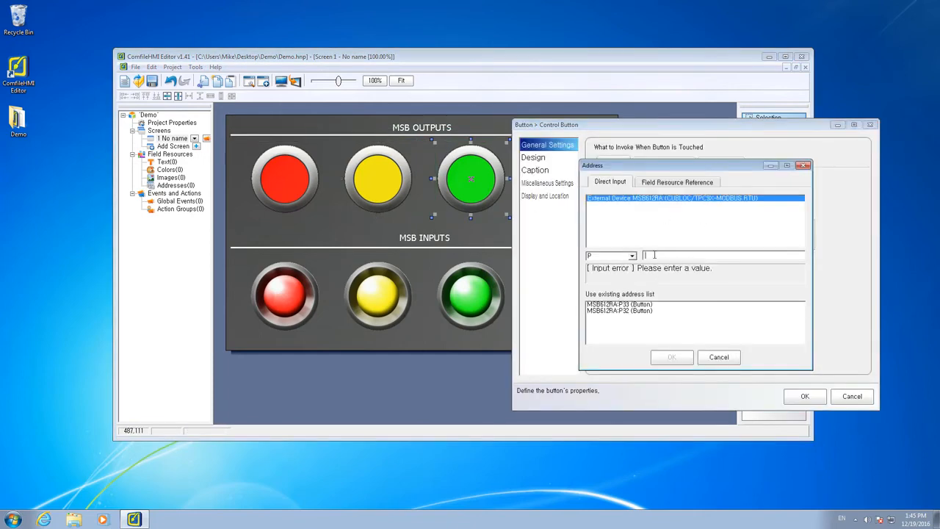
{"action": "type", "text": "34"}
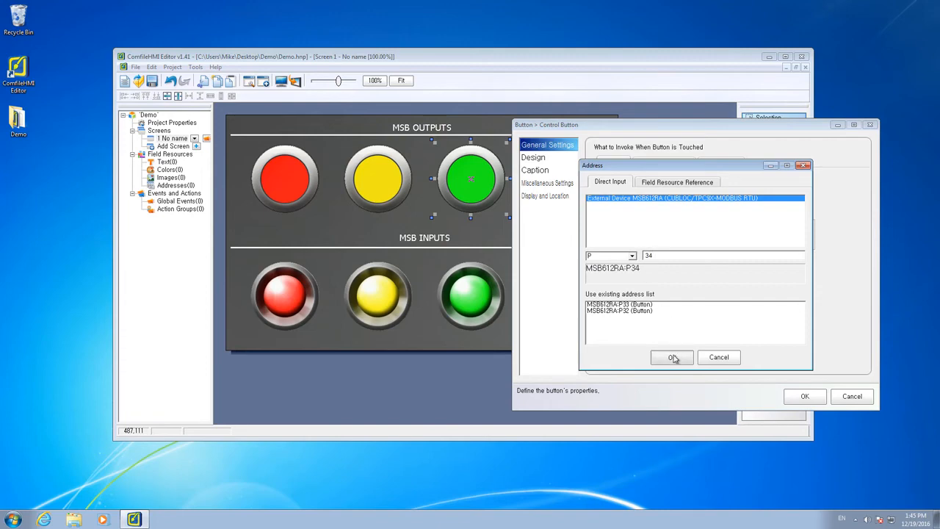
{"action": "left_click", "coordinate": [673, 357]}
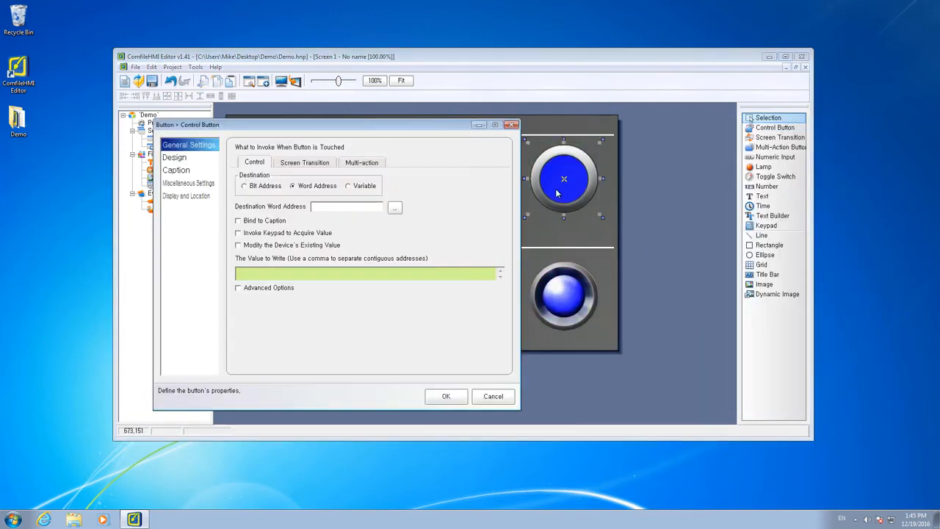
- Bind the blue output button to bit MSB612RA:P35 with Toggle action
{"action": "left_click", "coordinate": [246, 185]}
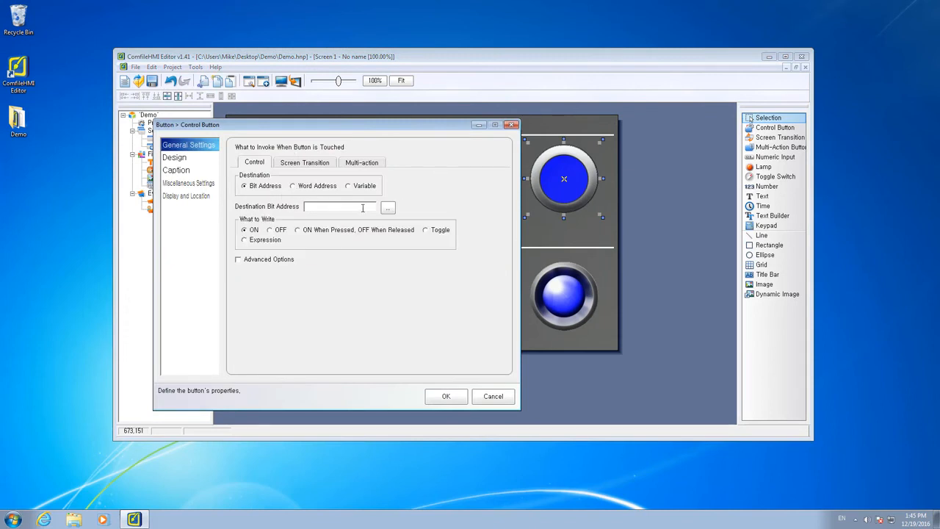
{"action": "left_click", "coordinate": [388, 209]}
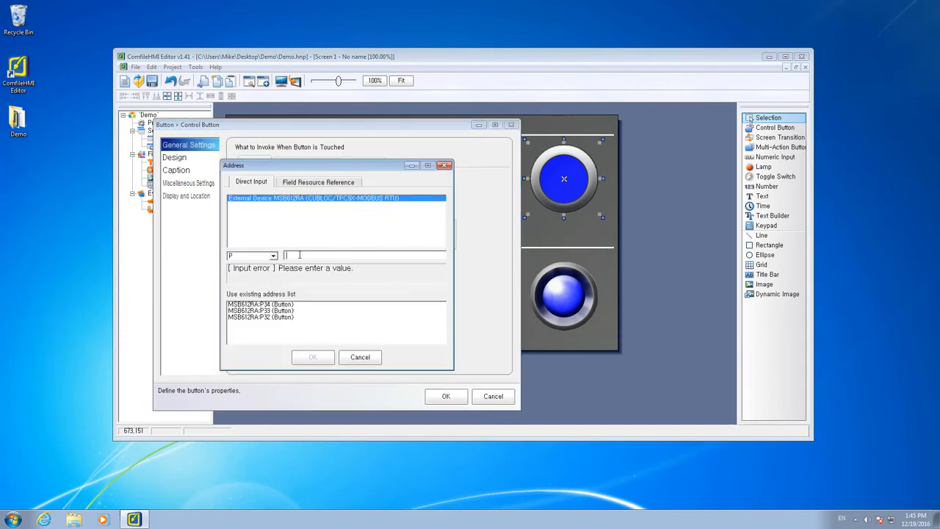
{"action": "type", "text": "35"}
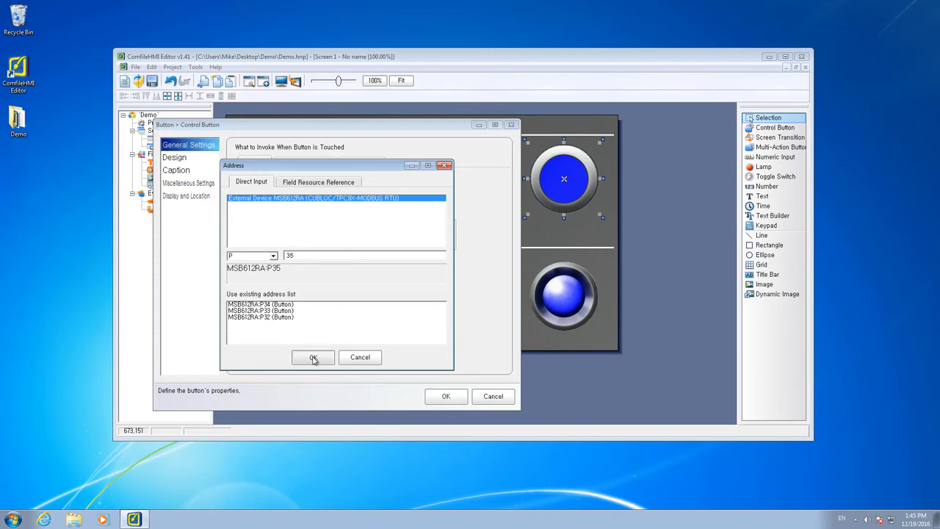
{"action": "left_click", "coordinate": [313, 359]}
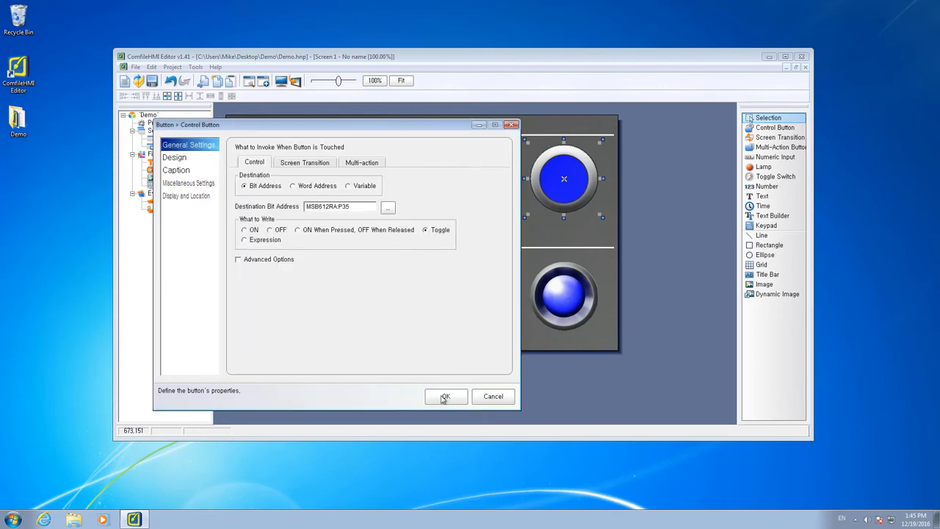
{"action": "left_click", "coordinate": [445, 396]}
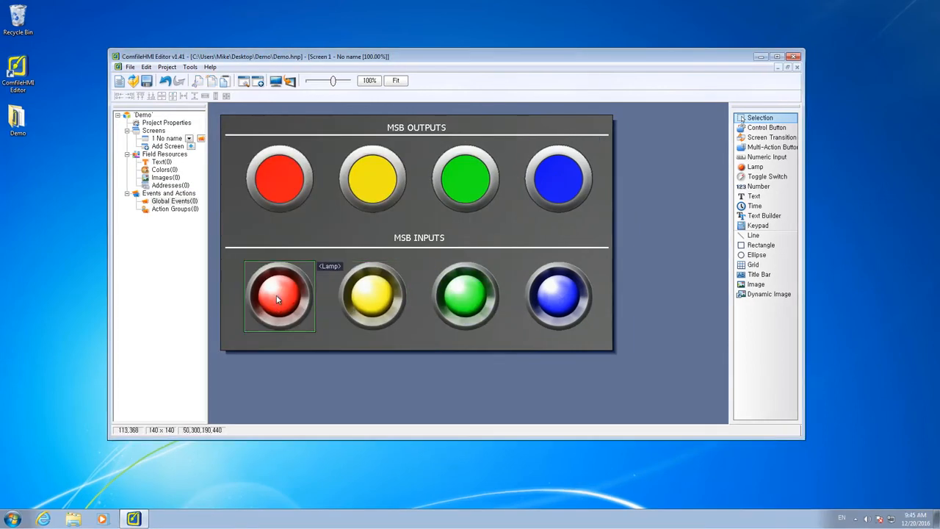
- Bind the red lamp to bit MSB612RA:P8
{"action": "double_click", "coordinate": [279, 297]}
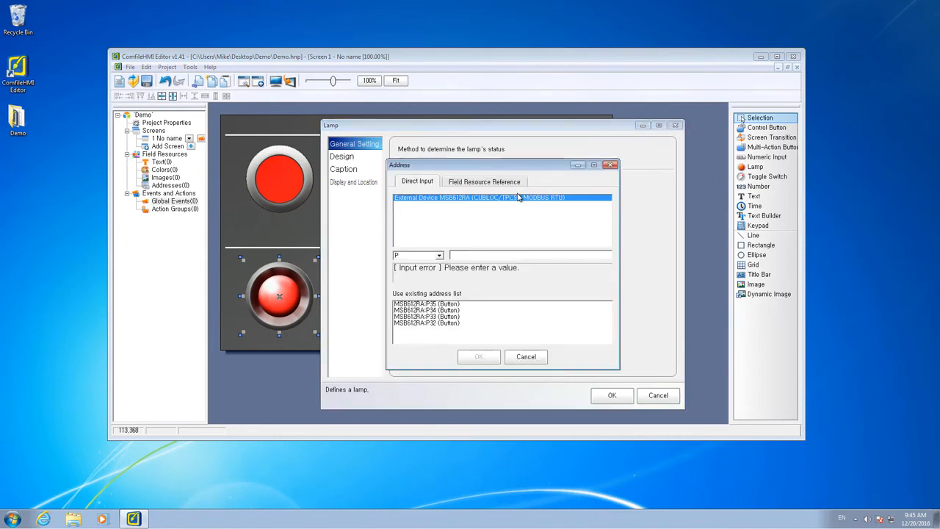
{"action": "type", "text": "8"}
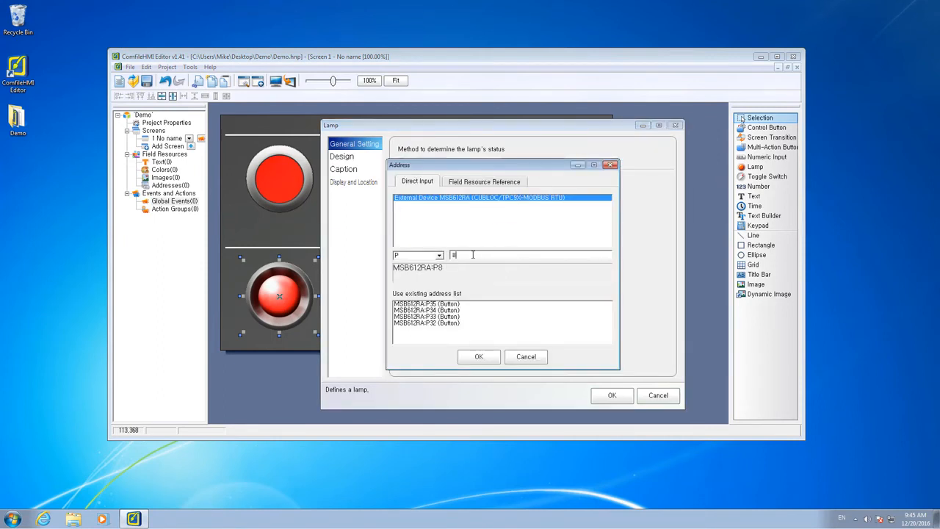
{"action": "left_click", "coordinate": [479, 357]}
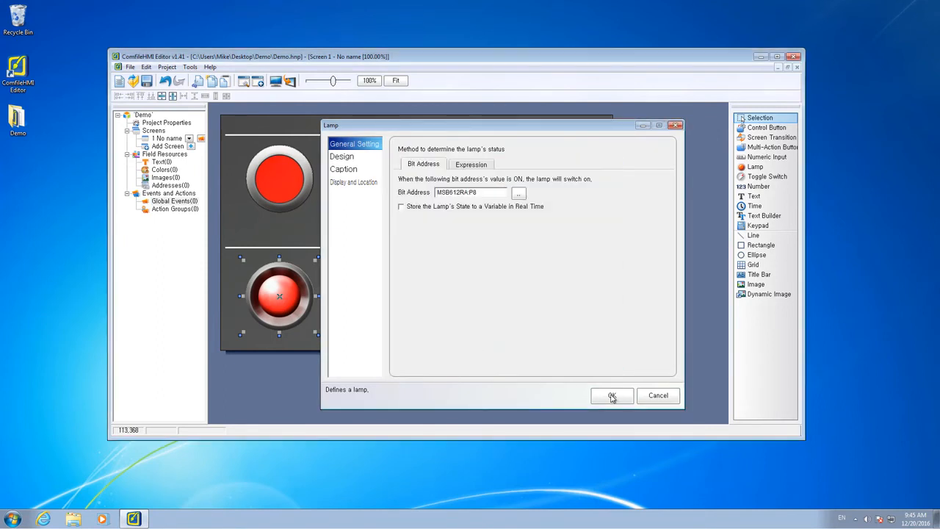
{"action": "left_click", "coordinate": [611, 396]}
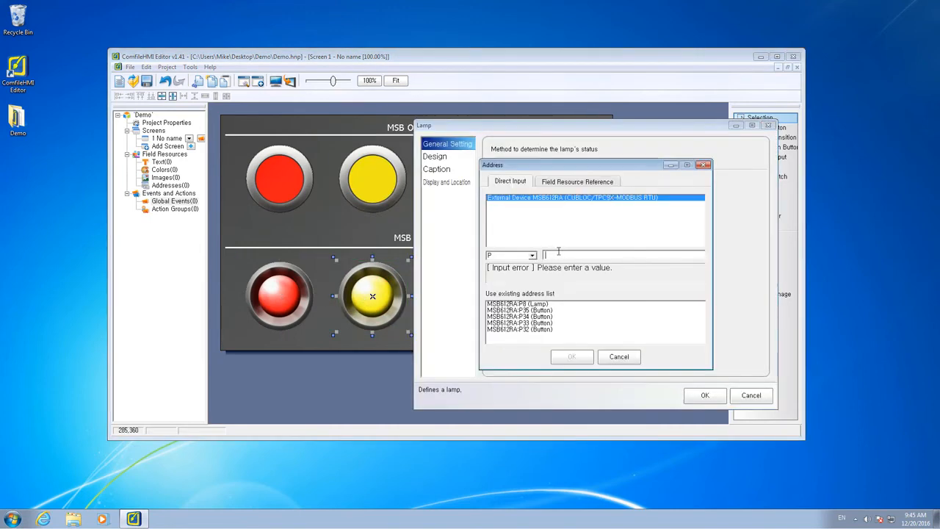
{"action": "left_click", "coordinate": [572, 357]}
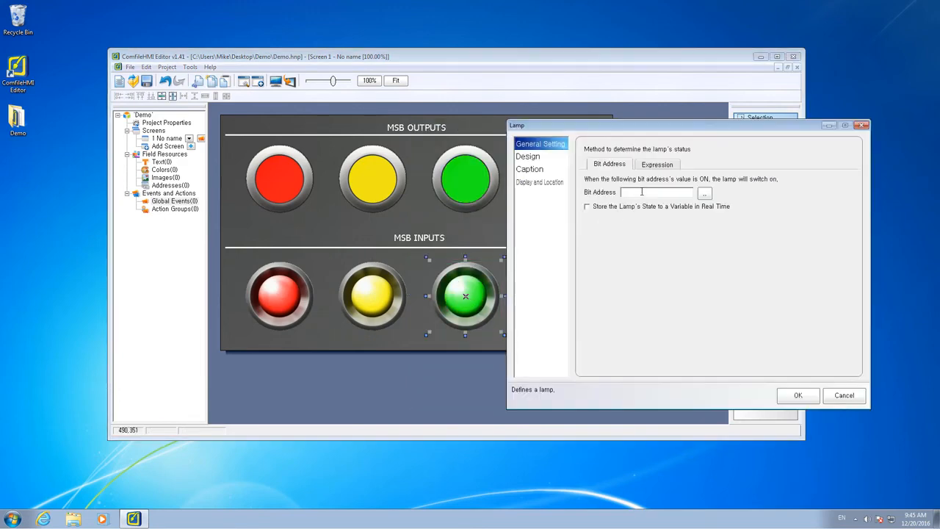
- Bind the green lamp to bit MSB612RA:P10 and start addressing the blue lamp
{"action": "left_click", "coordinate": [704, 192]}
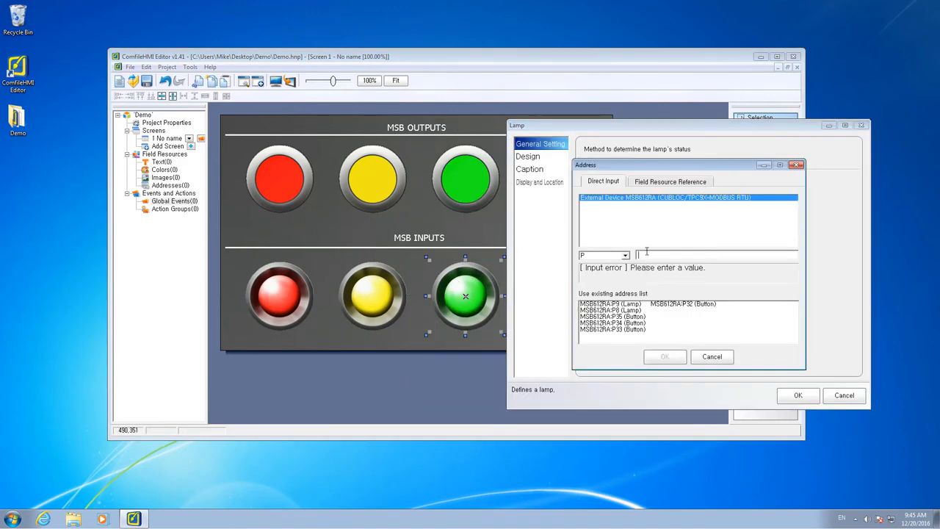
{"action": "type", "text": "10"}
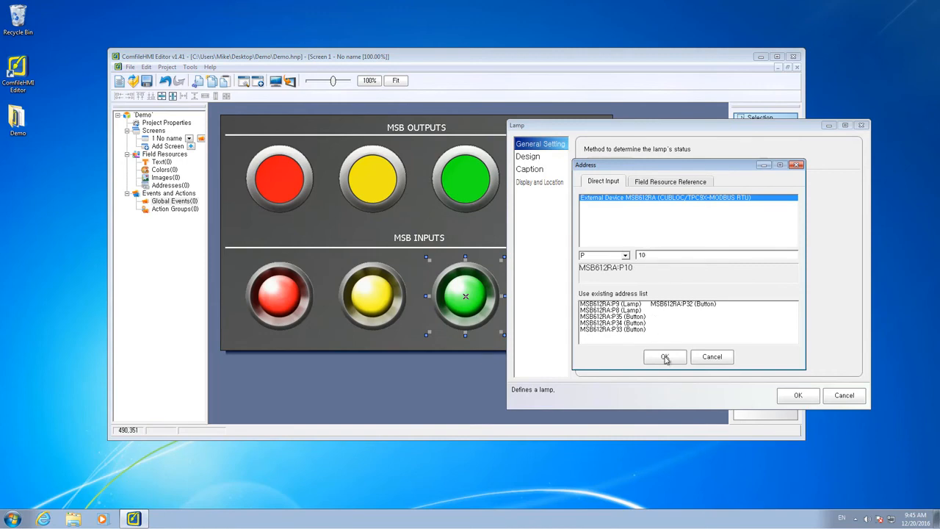
{"action": "left_click", "coordinate": [664, 357]}
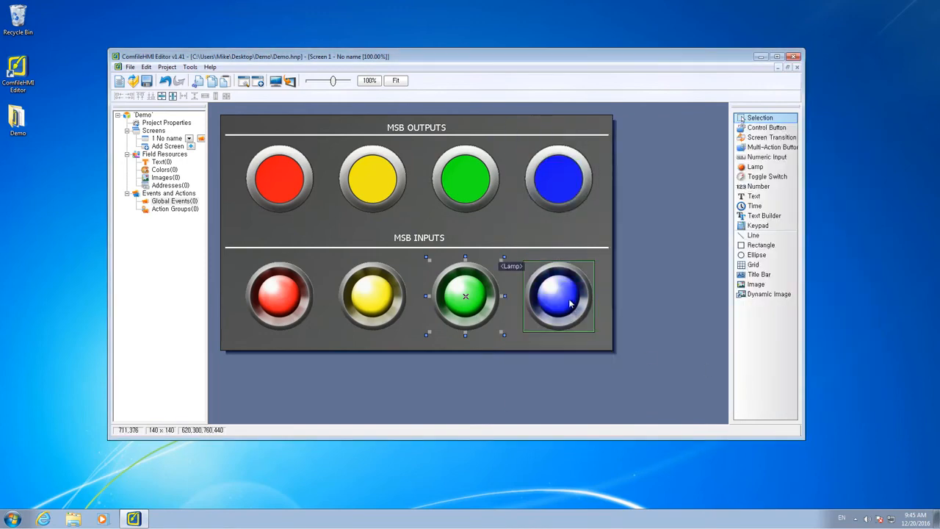
{"action": "double_click", "coordinate": [558, 297]}
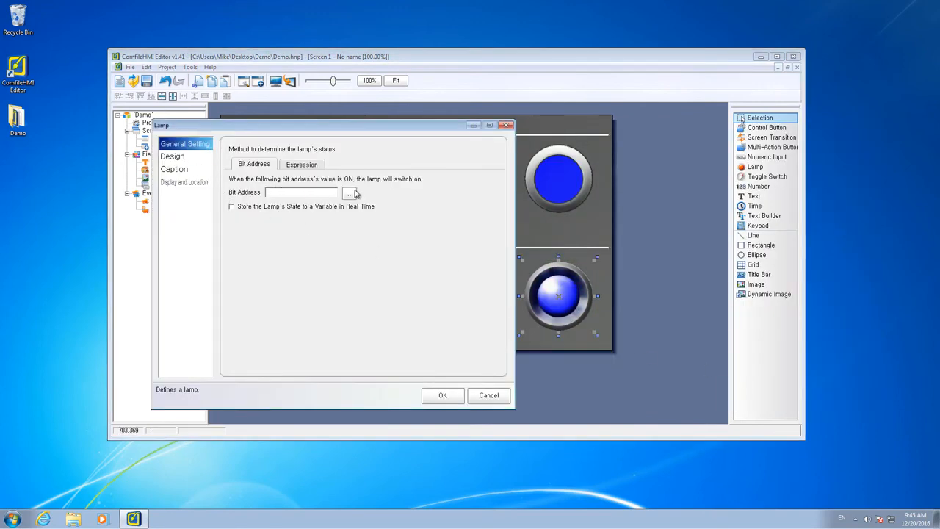
{"action": "left_click", "coordinate": [346, 193]}
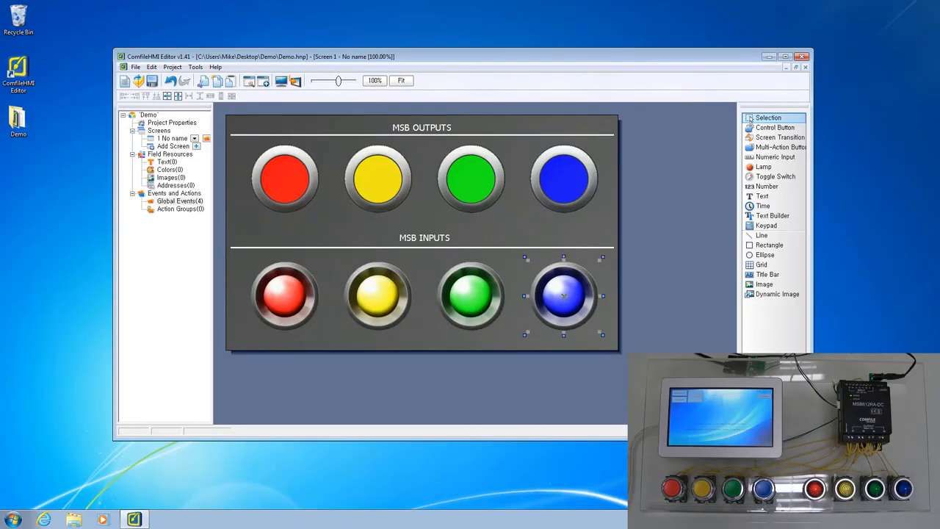
{"action": "mouse_move", "coordinate": [265, 83]}
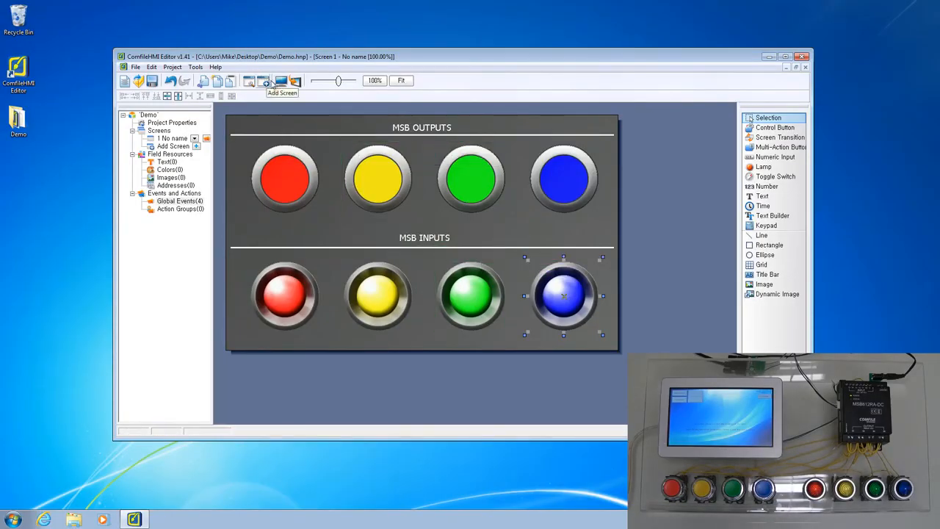
{"action": "mouse_move", "coordinate": [279, 83]}
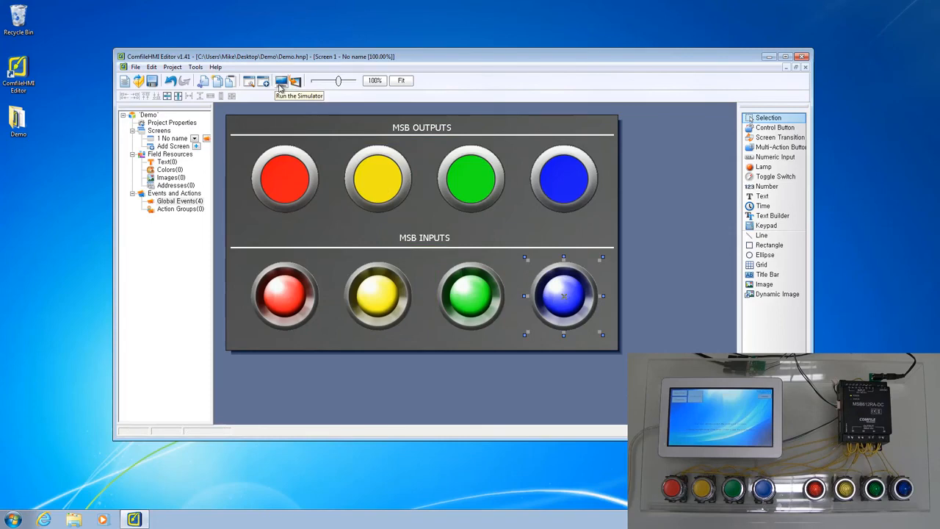
- Run the screen in the simulator, then deploy the project to the HMI panel
{"action": "left_click", "coordinate": [279, 83]}
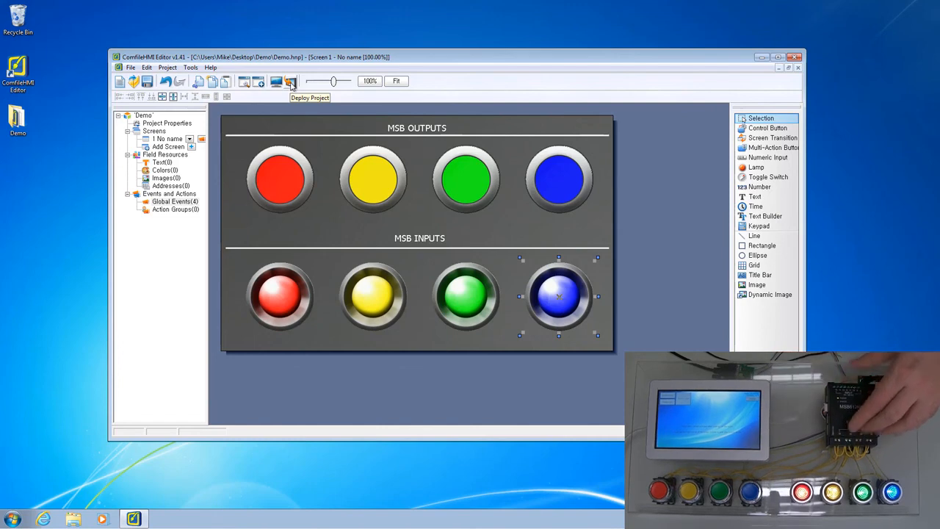
{"action": "left_click", "coordinate": [291, 82]}
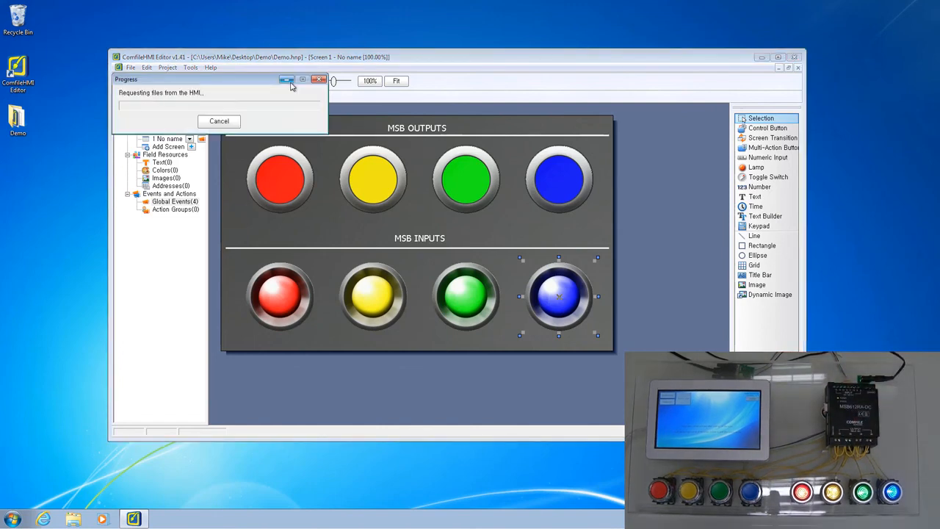